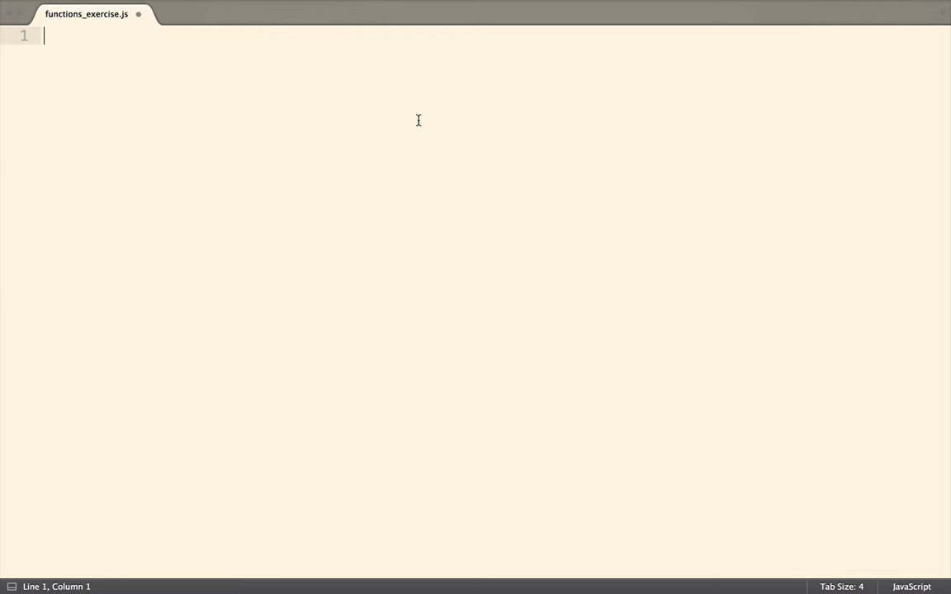
Write function difference(a,b) returning a-b in the empty functions_exercise.js.
{"action": "type", "text": "functi"}
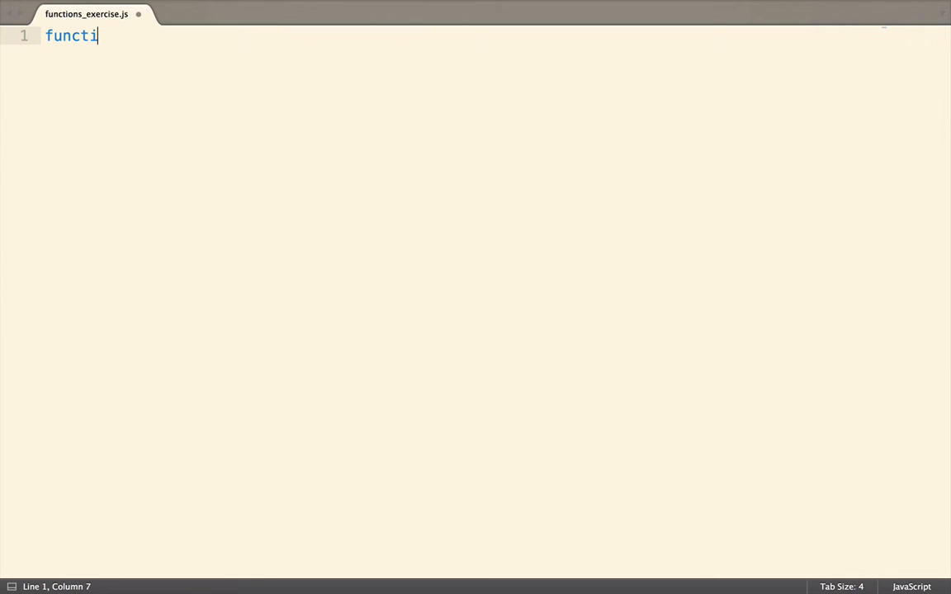
{"action": "type", "text": "on difference"}
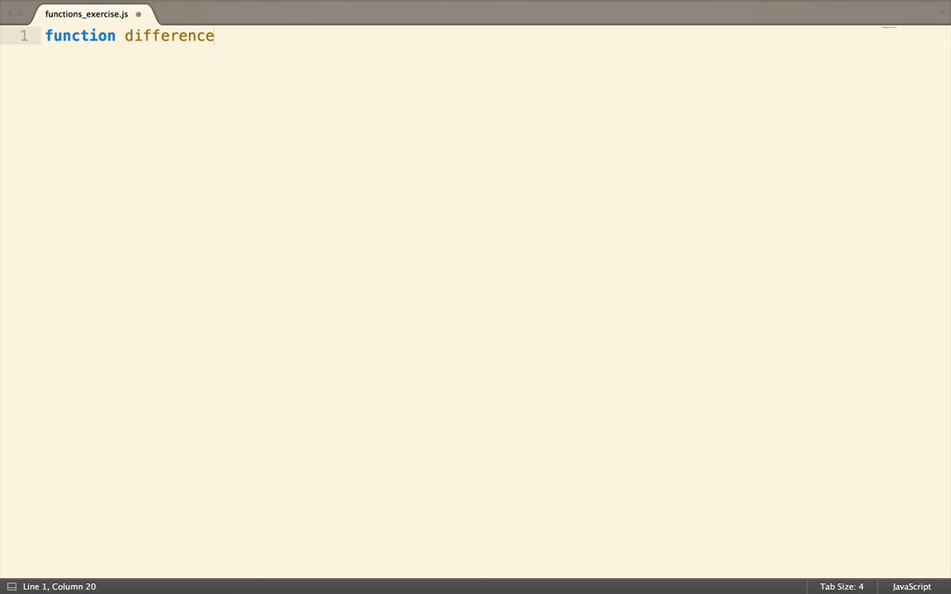
{"action": "type", "text": "(a,b)"}
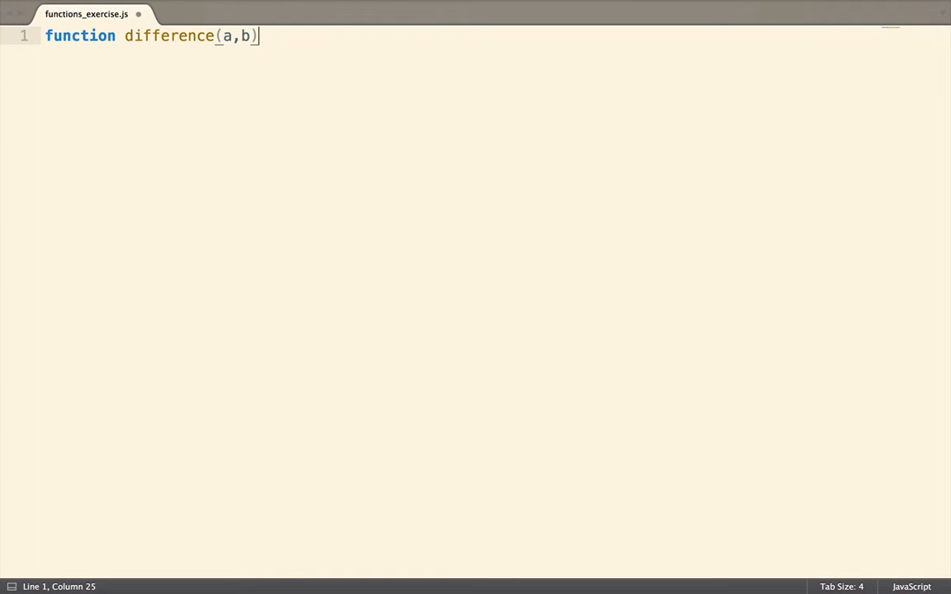
{"action": "type", "text": "{"}
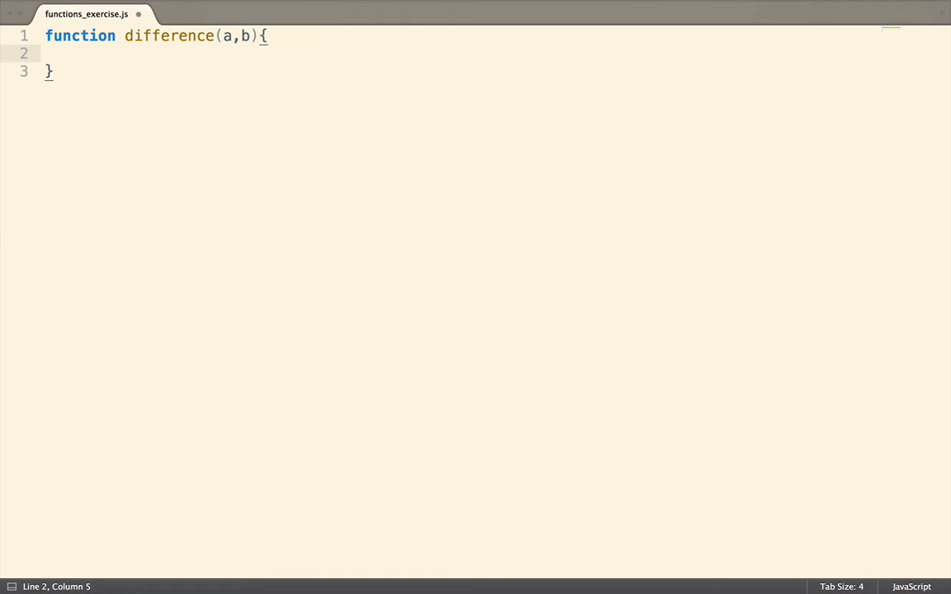
{"action": "type", "text": "return a"}
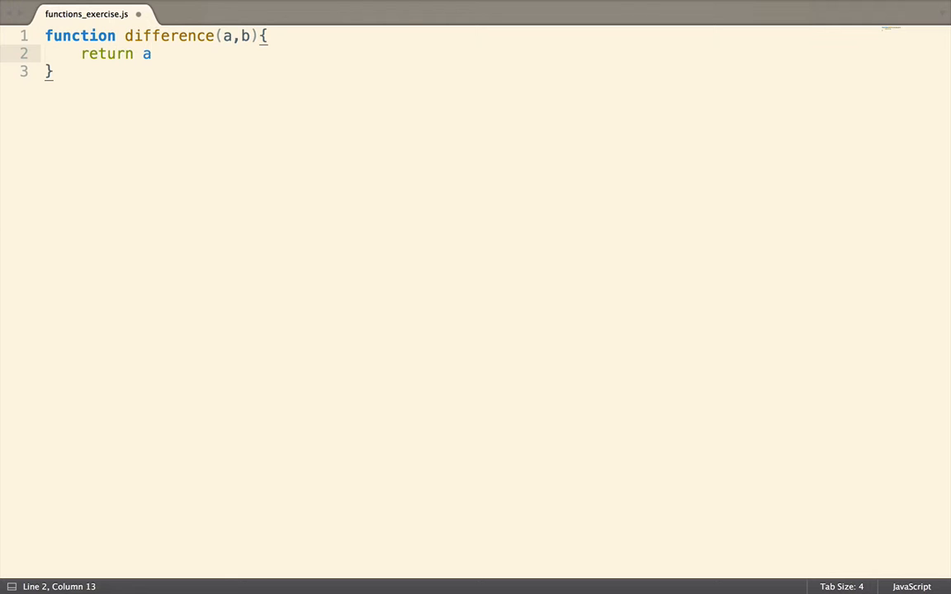
{"action": "type", "text": "-b;"}
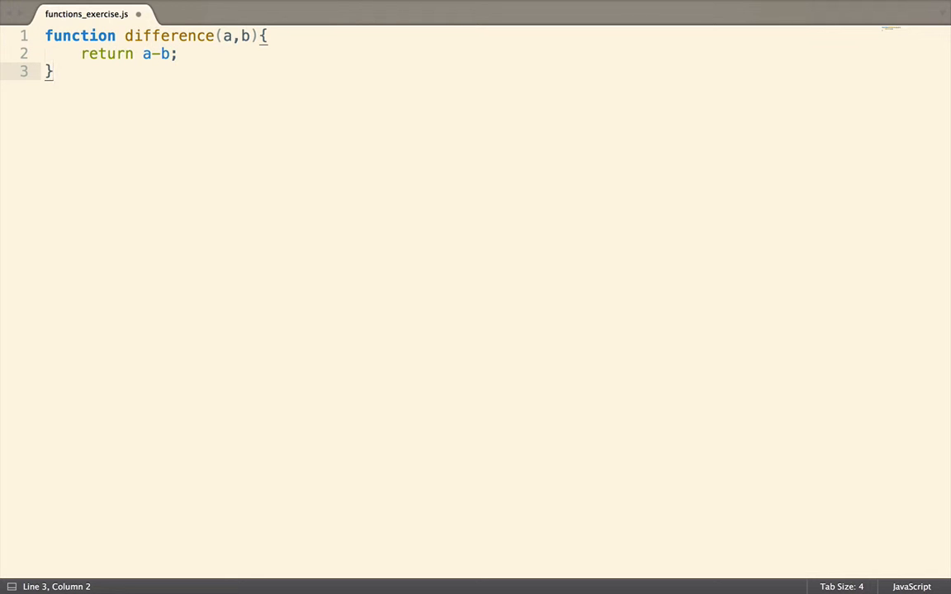
Add function product(a,b) returning a*b below difference, followed by a blank line.
{"action": "key", "text": "Enter"}
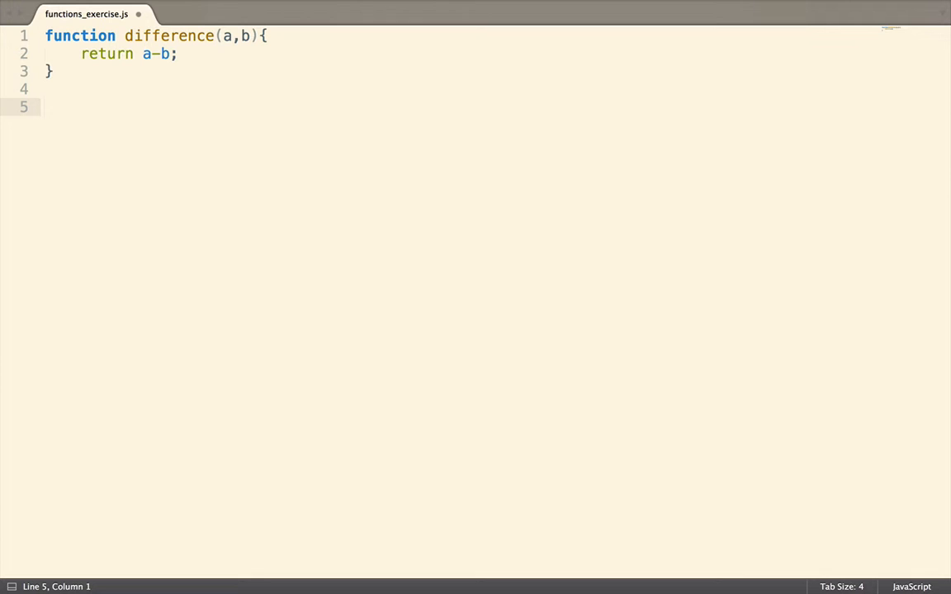
{"action": "type", "text": "function pr"}
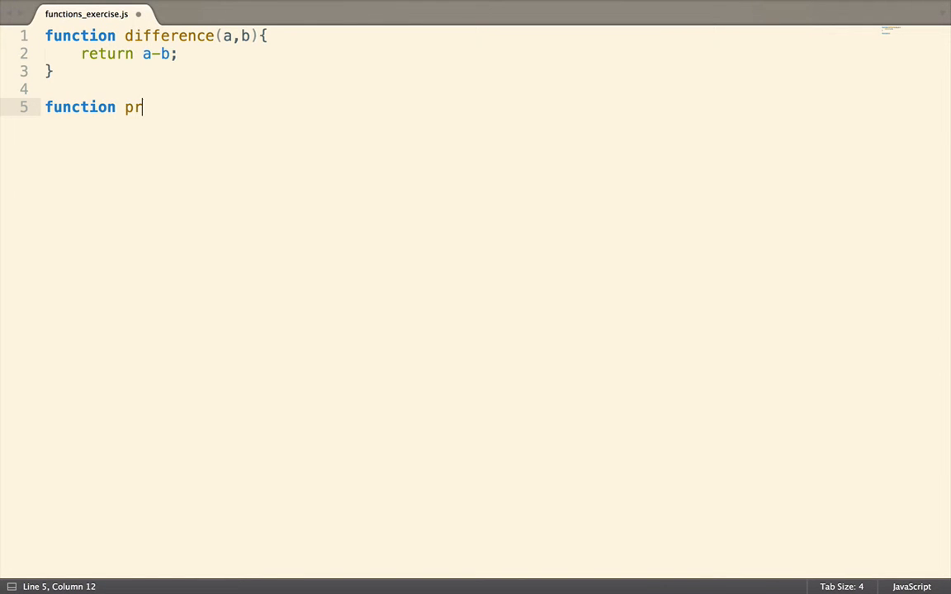
{"action": "type", "text": "oduct()"}
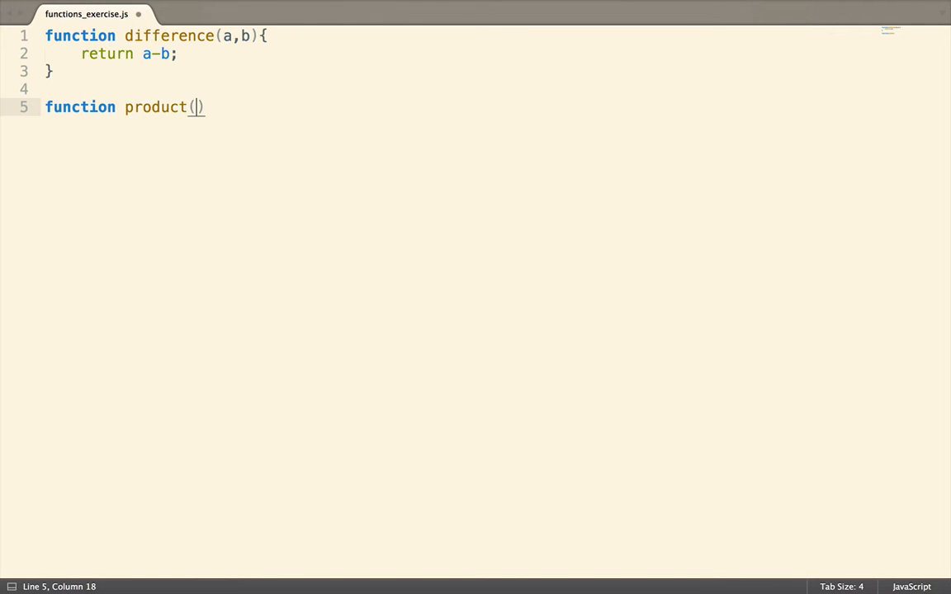
{"action": "type", "text": "a,"}
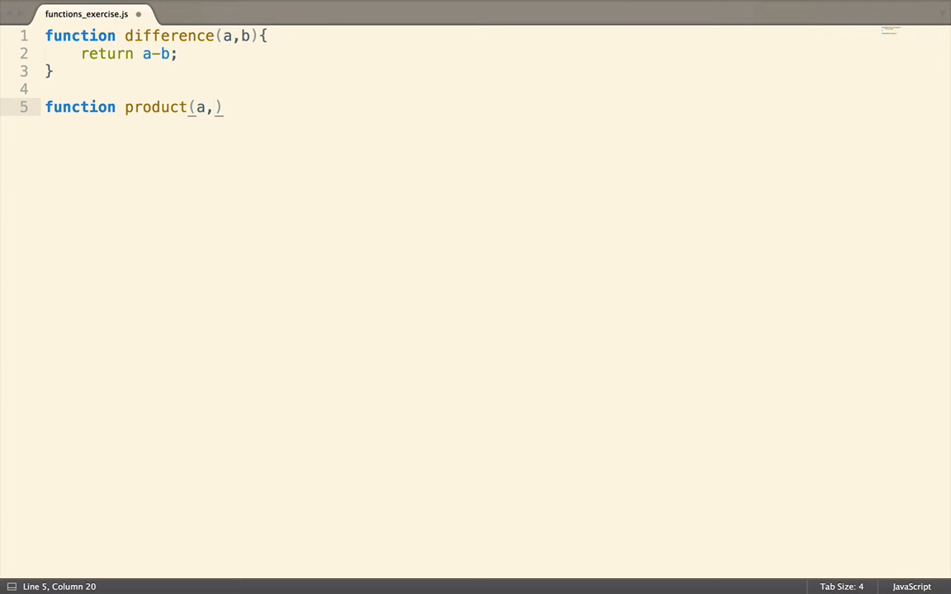
{"action": "type", "text": "b"}
{"action": "type", "text": "return a"}
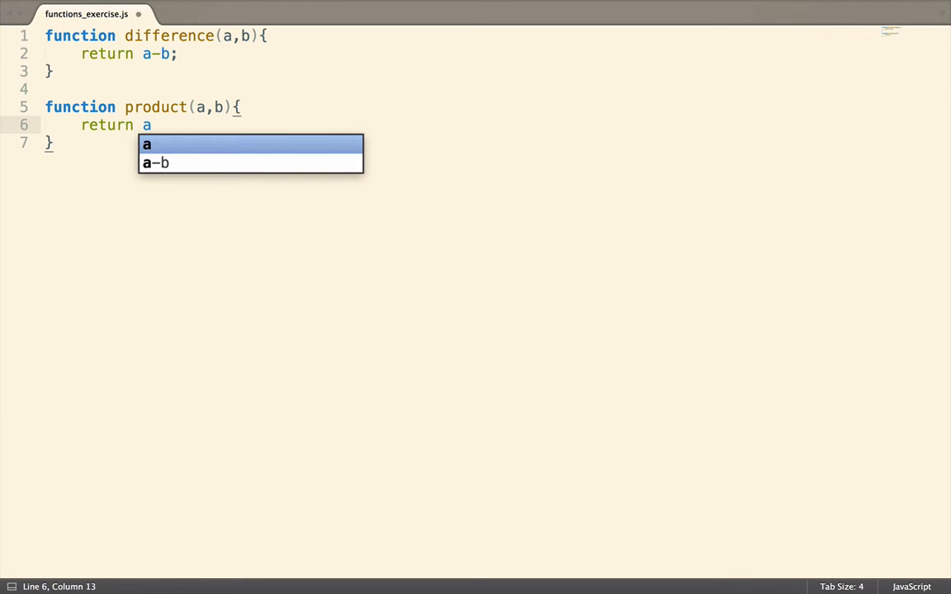
{"action": "type", "text": "*b;"}
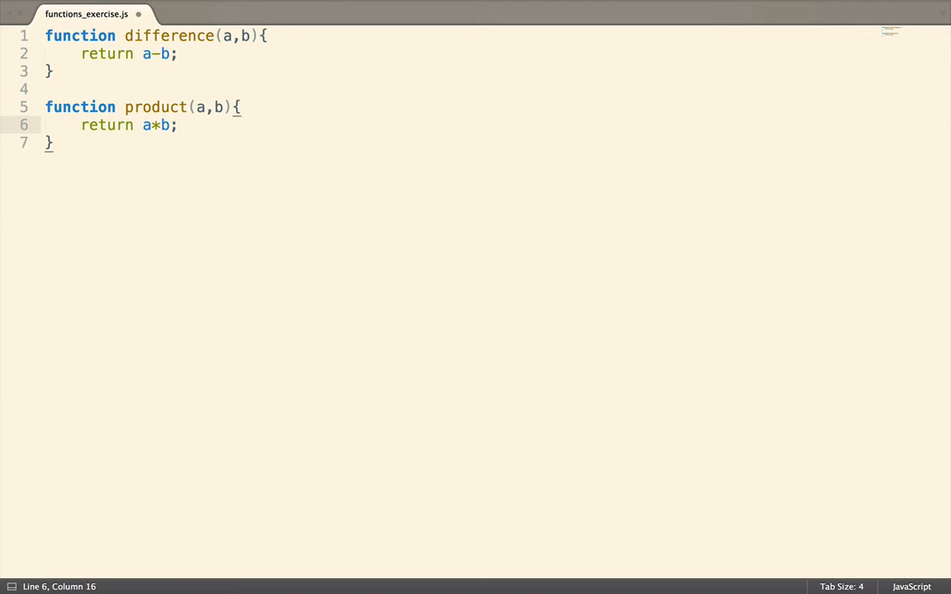
{"action": "key", "text": "Return"}
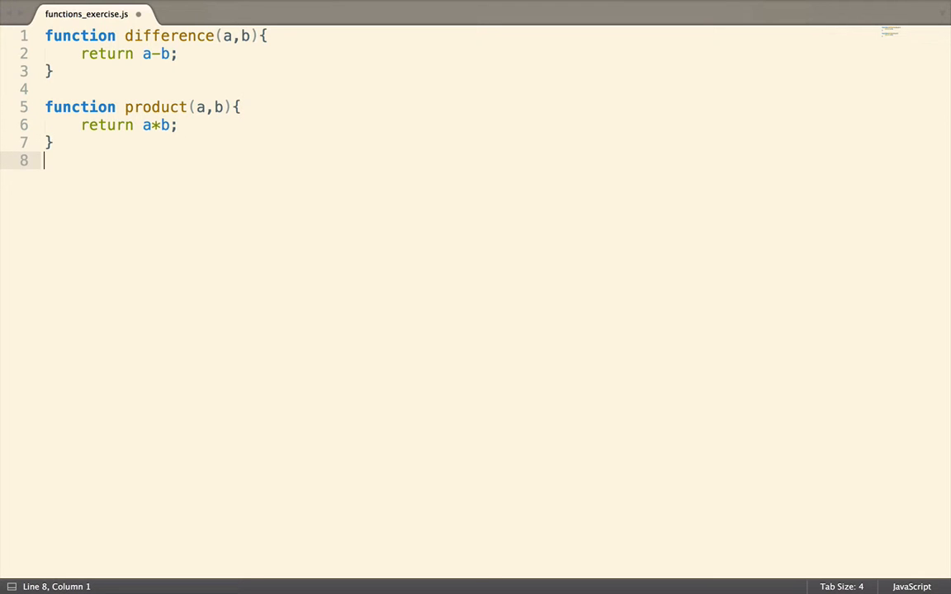
{"action": "key", "text": "Return"}
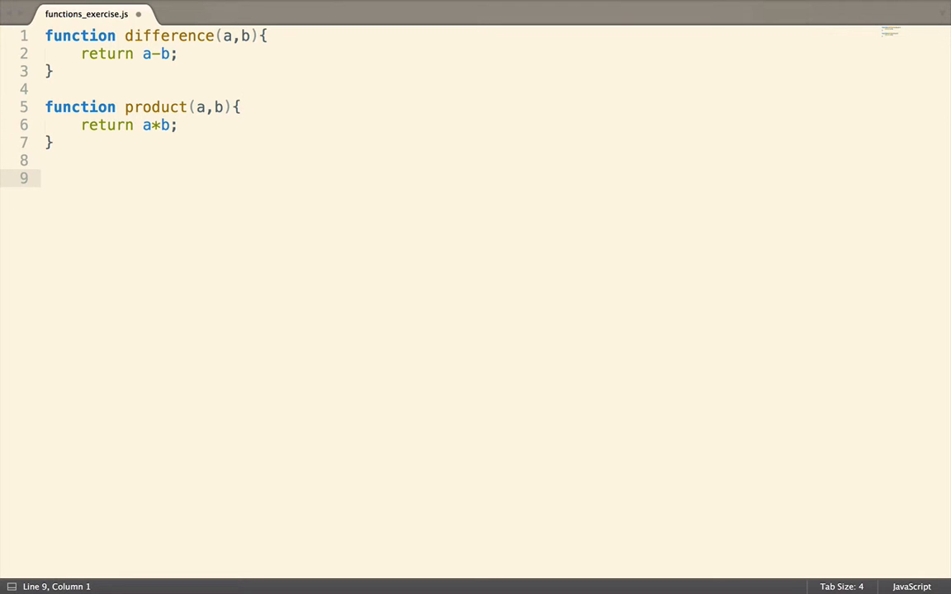
{"action": "mouse_move", "coordinate": [305, 263]}
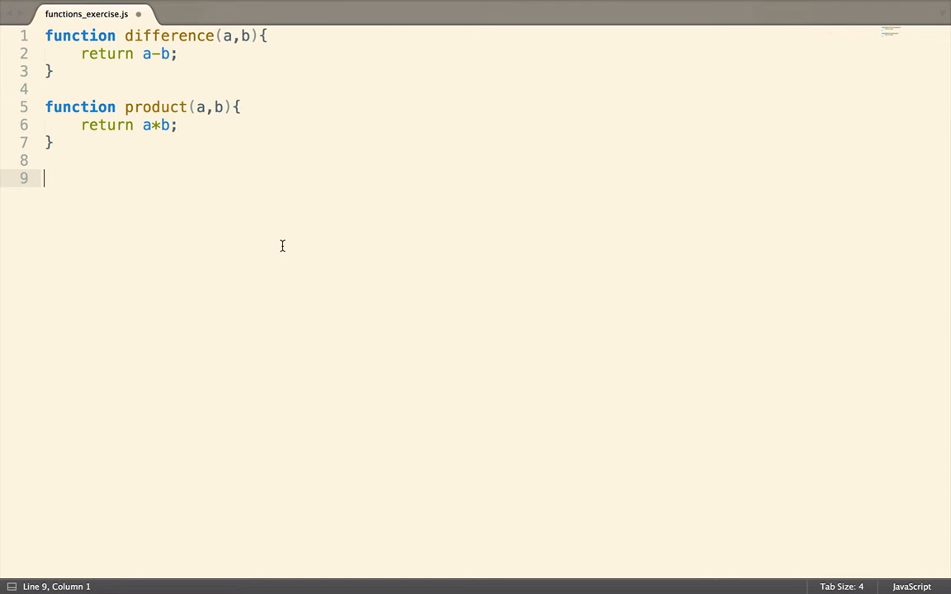
Start a printDay(num) function below product.
{"action": "type", "text": "function"}
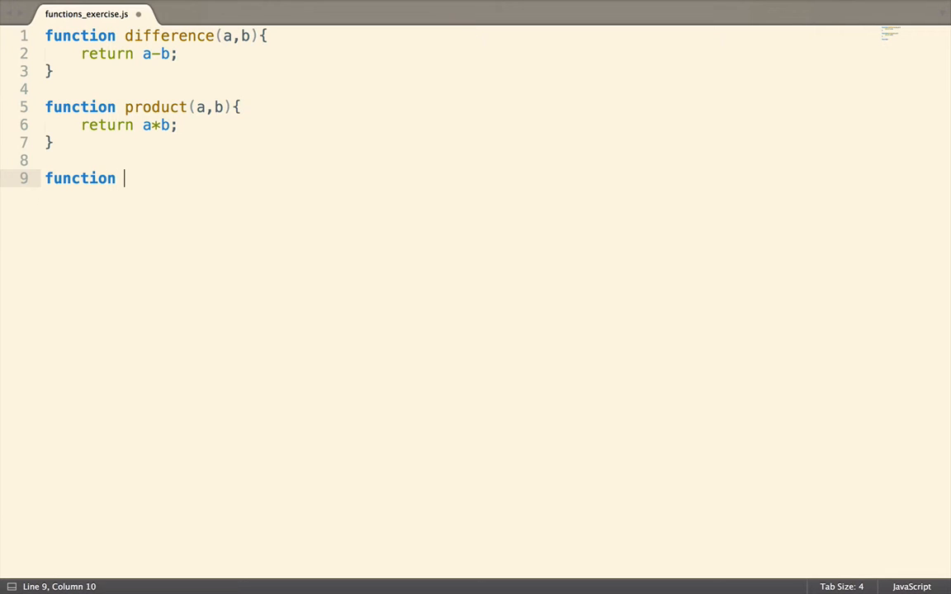
{"action": "type", "text": "printD"}
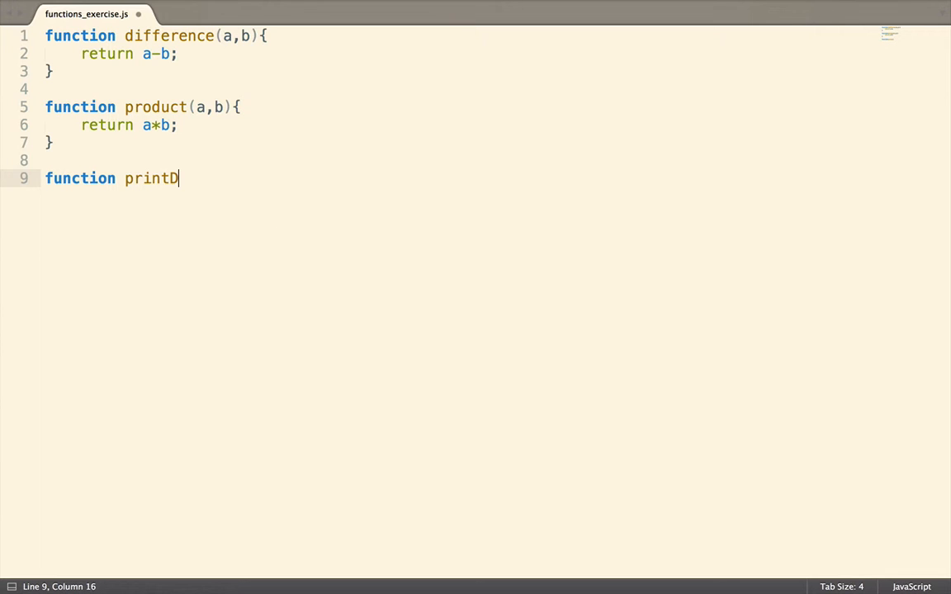
{"action": "type", "text": "ay("}
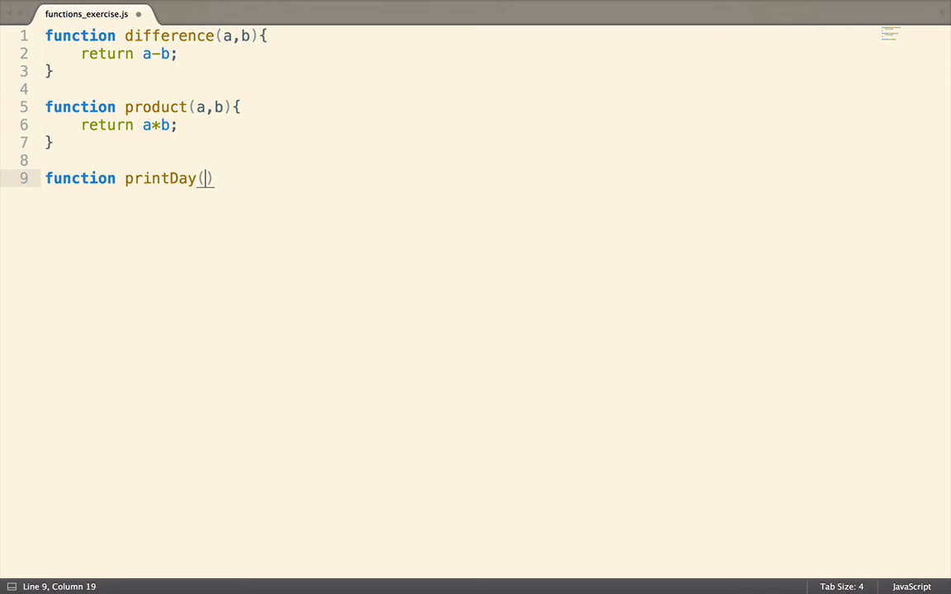
{"action": "type", "text": "num"}
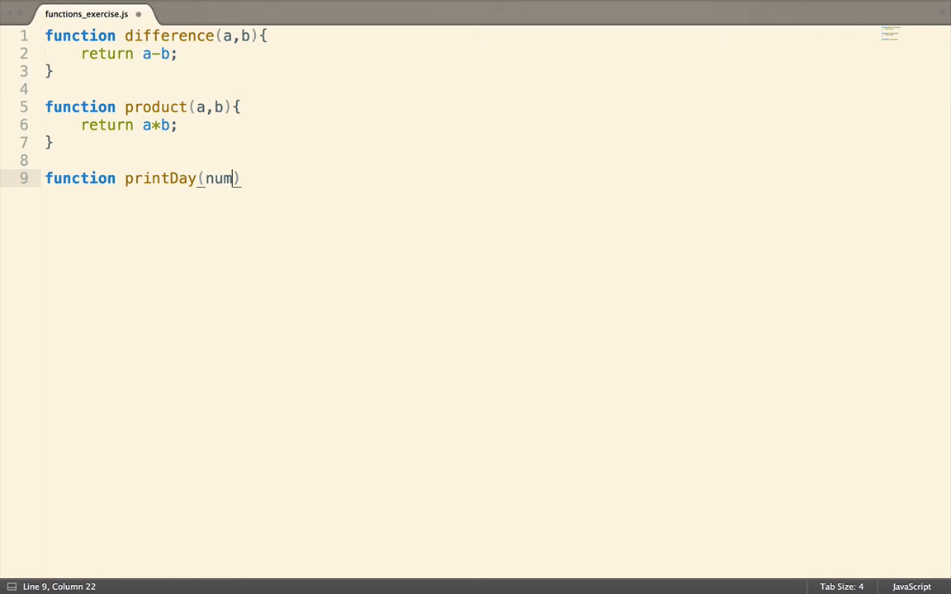
{"action": "type", "text": "{"}
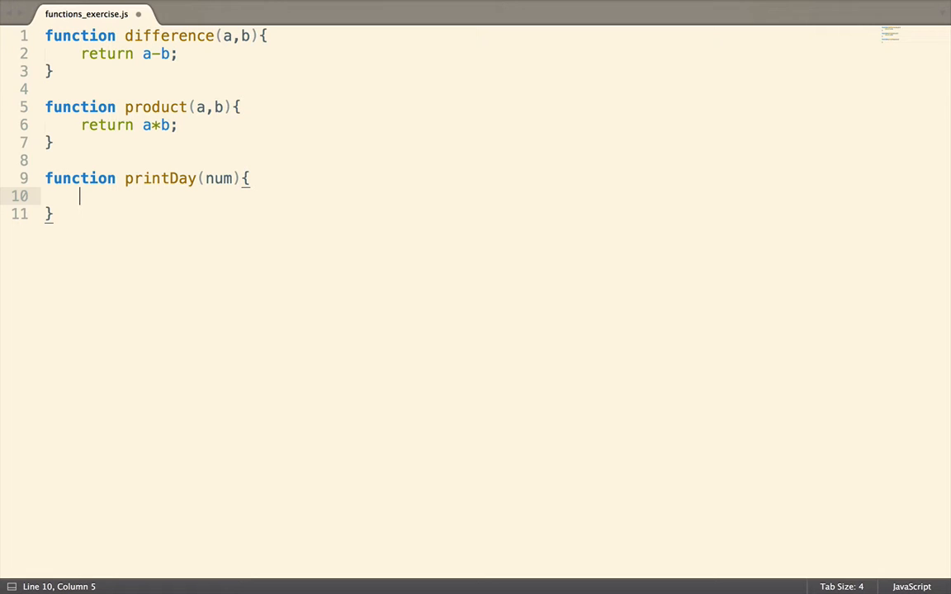
Give printDay a Sunday–Saturday dates array and return dates[num].
{"action": "type", "text": "var dates = {"}
{"action": "type", "text": "3: \"Tuesday"}
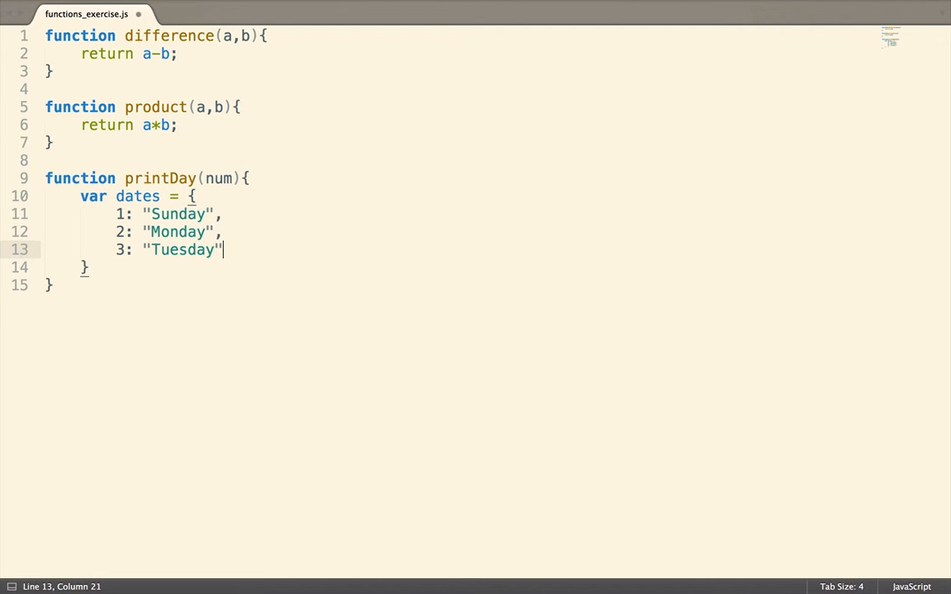
{"action": "type", "text": ","}
{"action": "left_click", "coordinate": [497, 266]}
{"action": "type", "text": ";"}
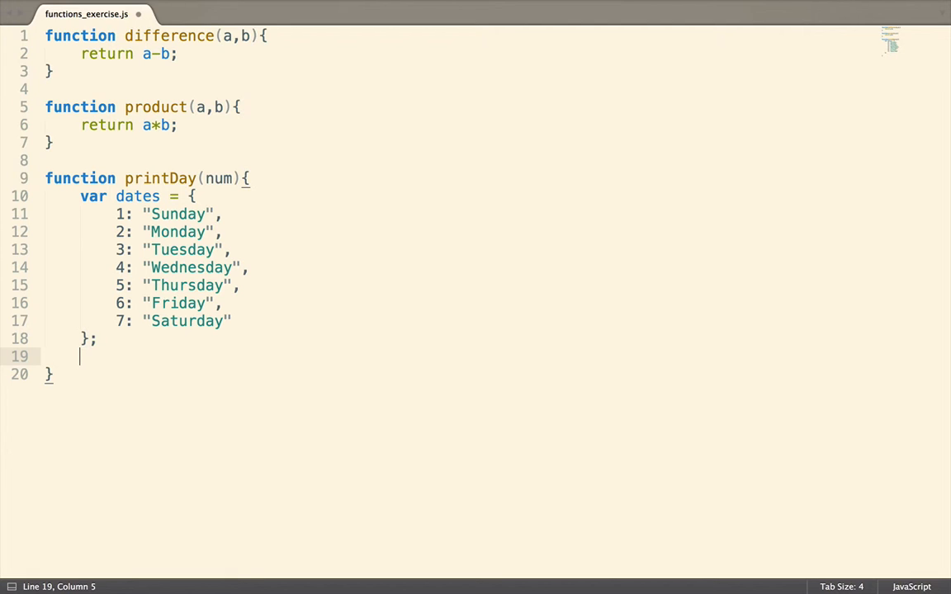
{"action": "type", "text": "return dates["}
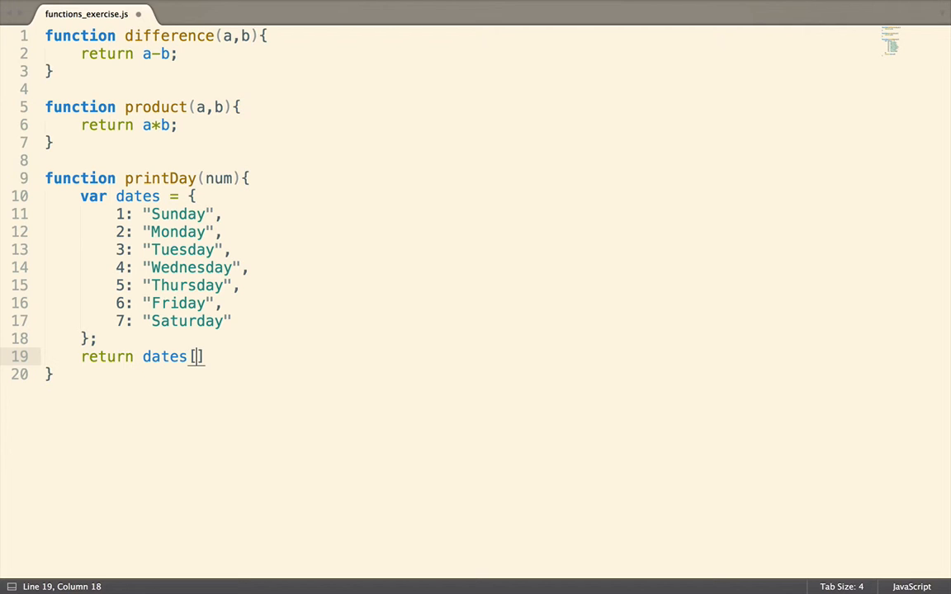
{"action": "type", "text": "n"}
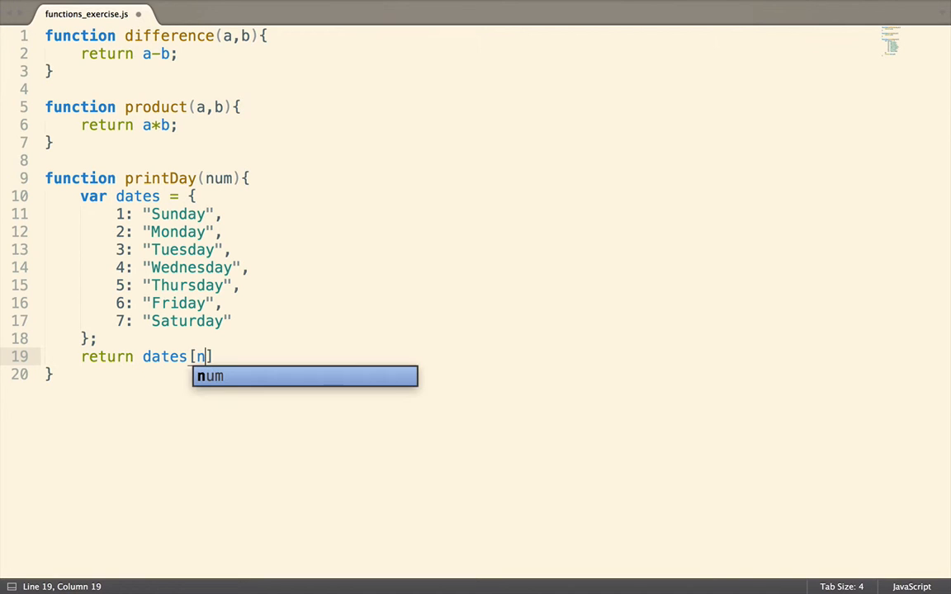
{"action": "type", "text": "um"}
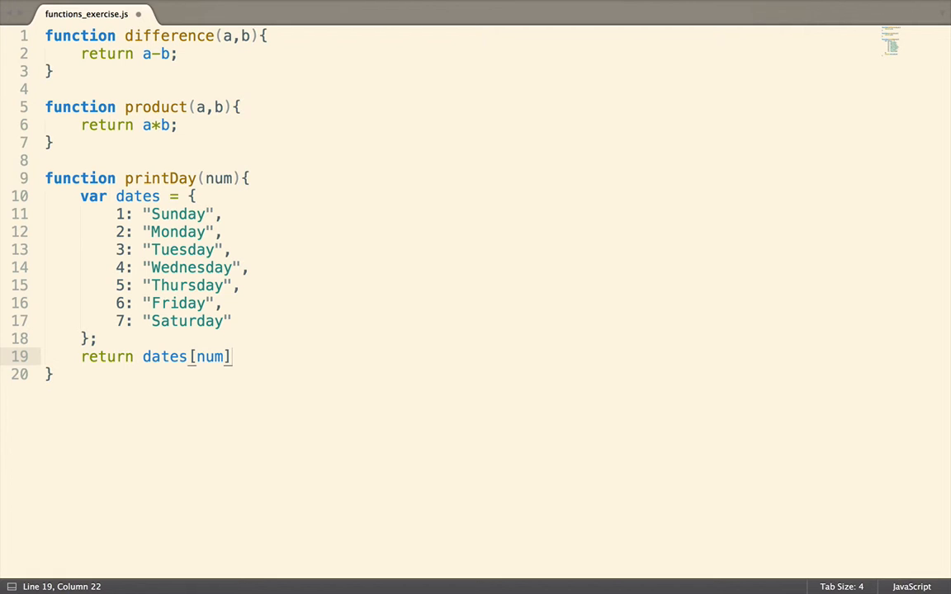
{"action": "type", "text": ";"}
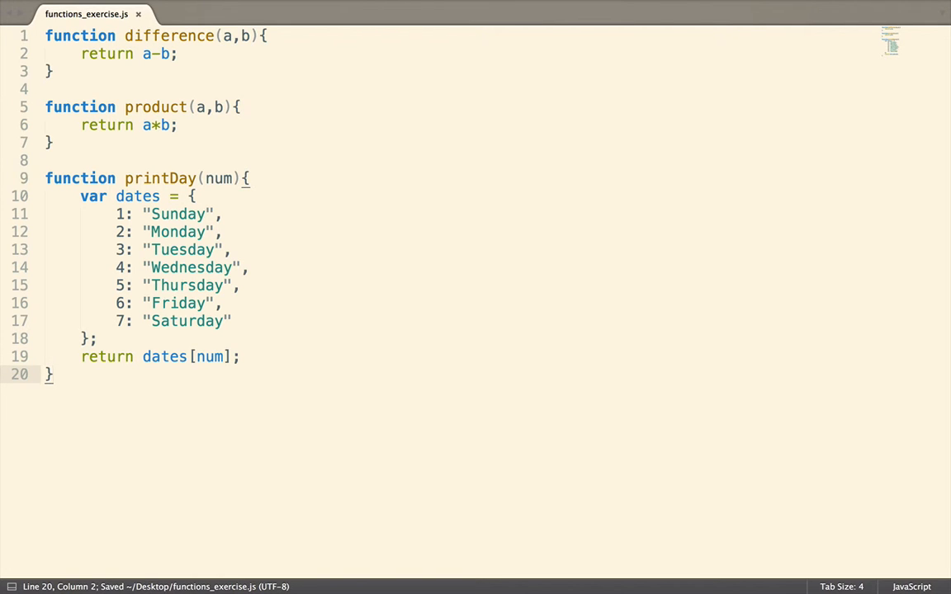
Add function lastElement(arr) returning arr[arr.length-1] below printDay.
{"action": "key", "text": "enter"}
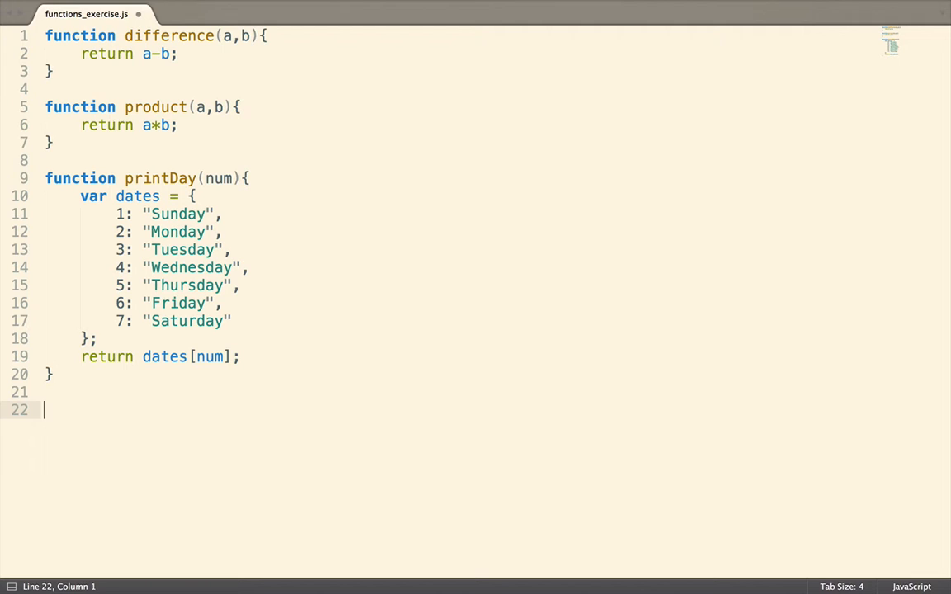
{"action": "type", "text": "function lastE"}
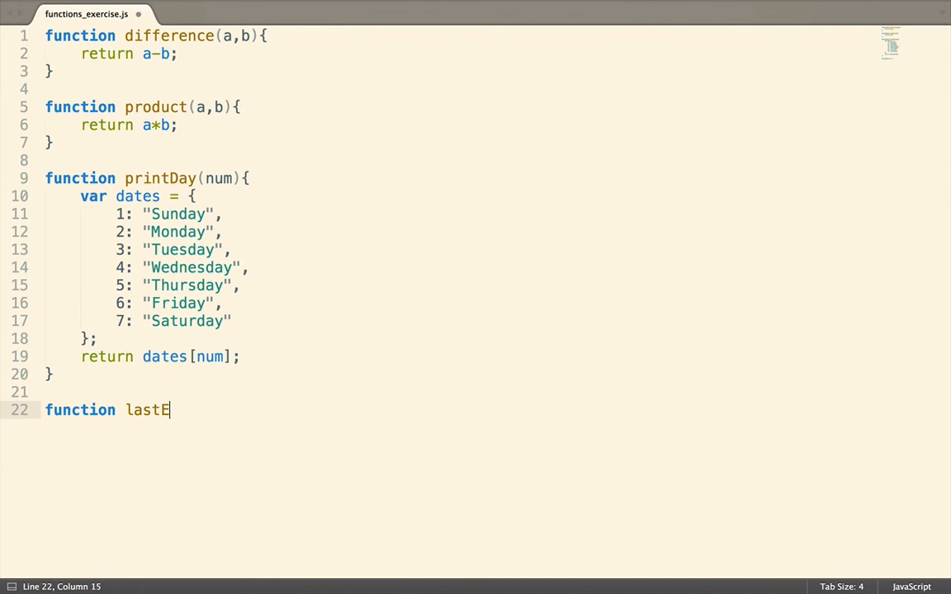
{"action": "type", "text": "lement(arr)"}
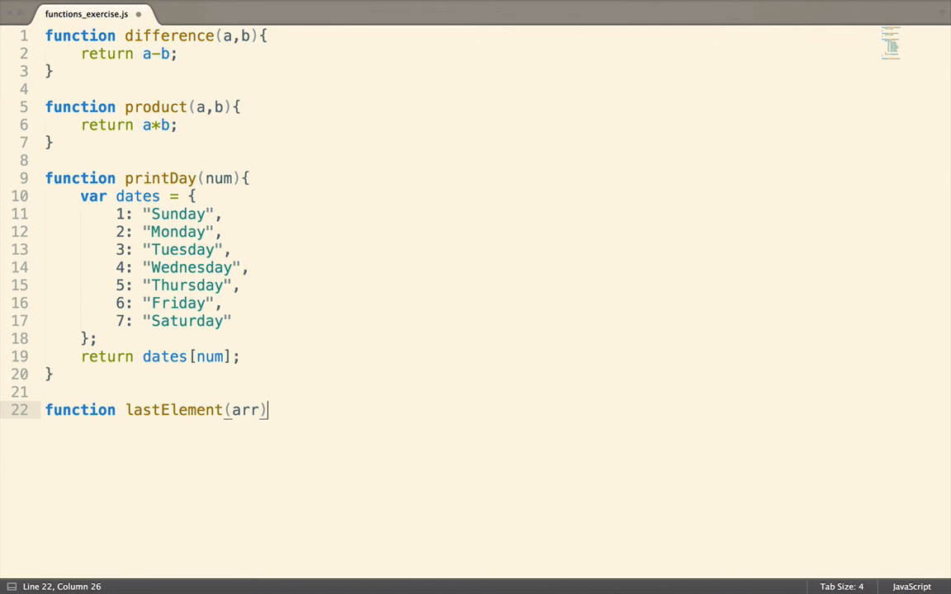
{"action": "type", "text": "{"}
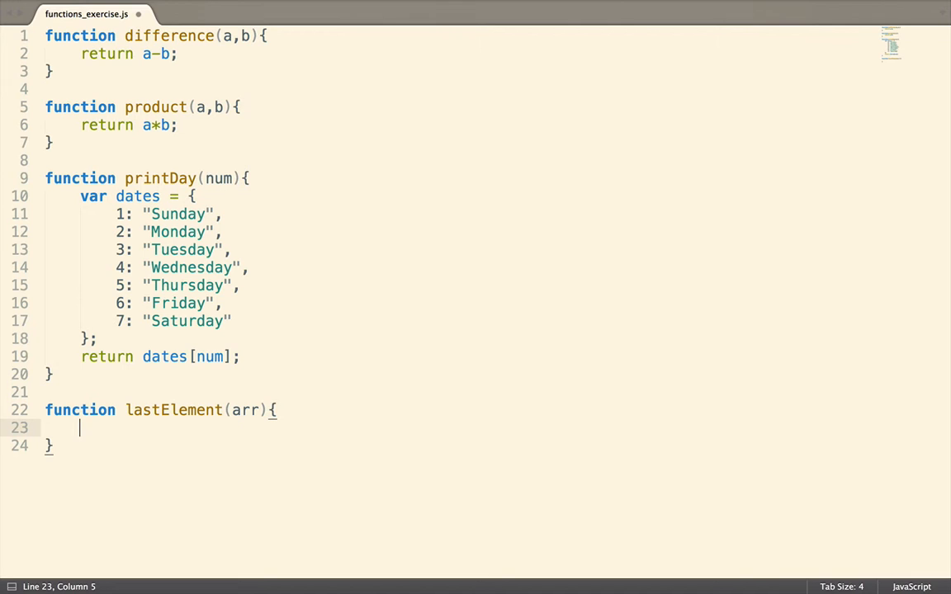
{"action": "type", "text": "return"}
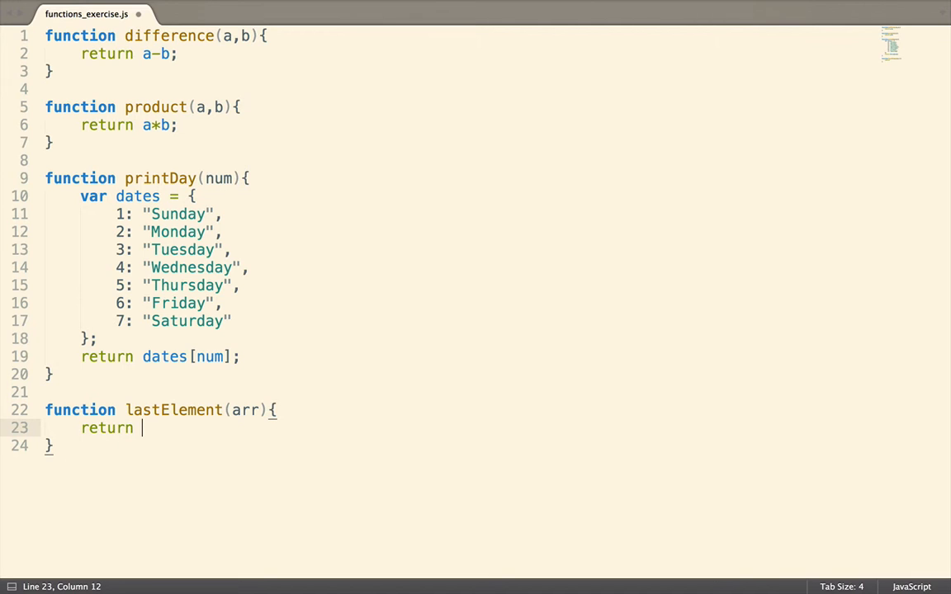
{"action": "type", "text": "arr["}
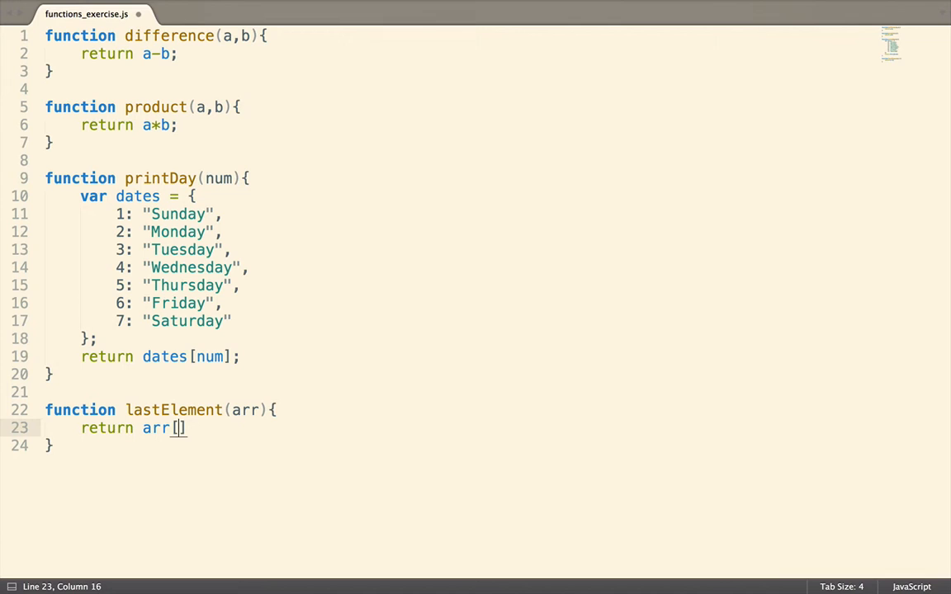
{"action": "type", "text": "arr."}
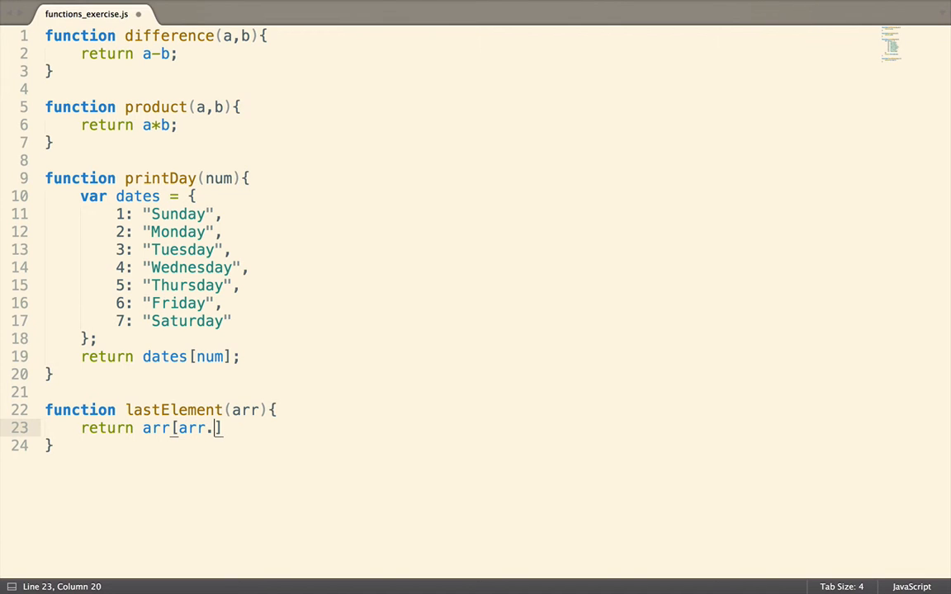
{"action": "type", "text": "length"}
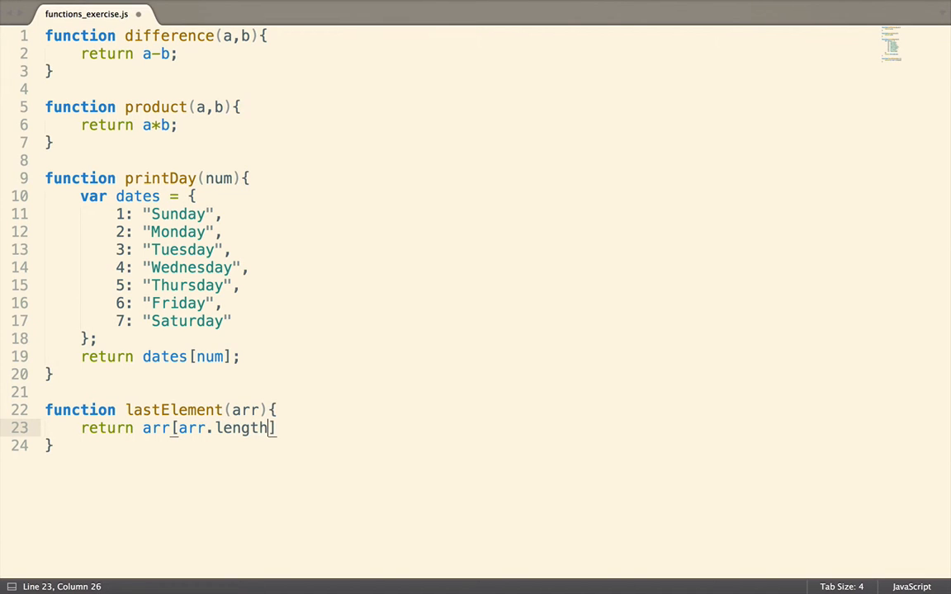
{"action": "type", "text": "-1"}
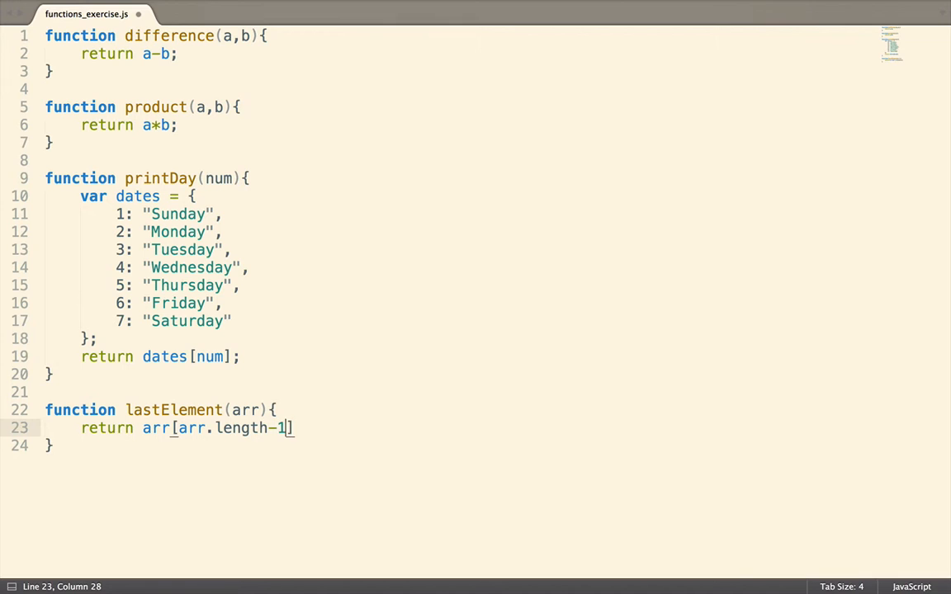
{"action": "type", "text": ";"}
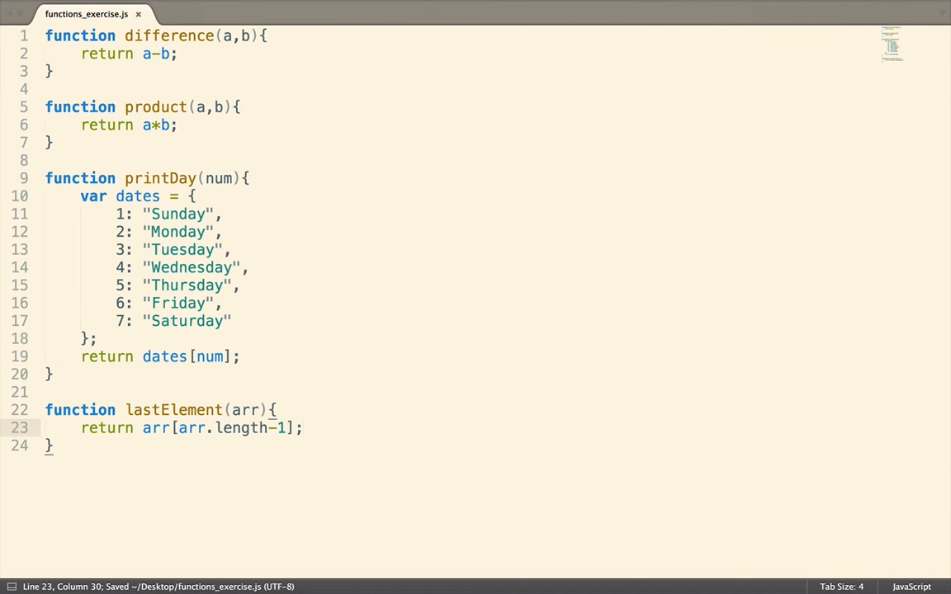
{"action": "left_click", "coordinate": [51, 446]}
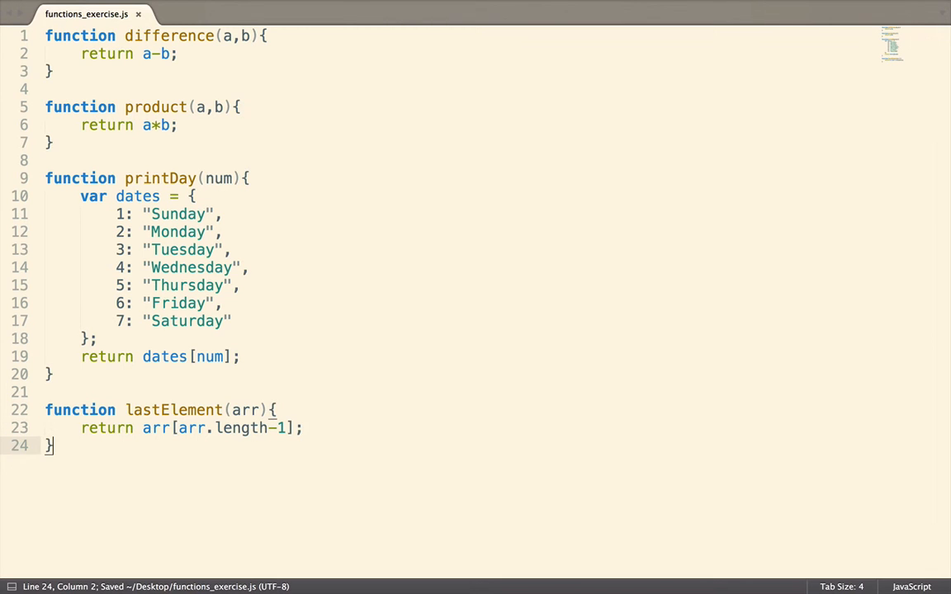
Replace all code with numberCompare(a,b), returning "Numbers are equal" when equal.
{"action": "key", "text": "ctrl+a"}
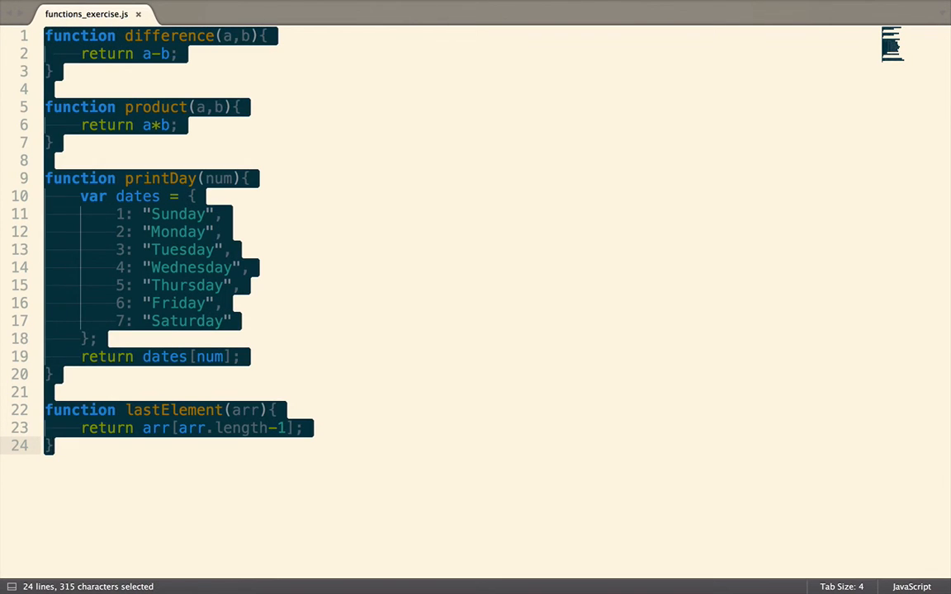
{"action": "type", "text": "function numbe"}
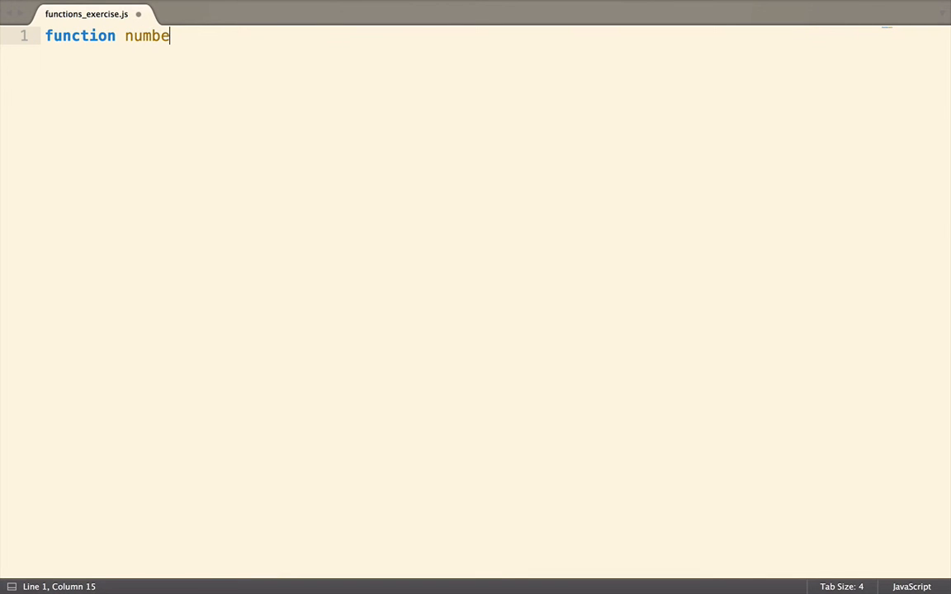
{"action": "type", "text": "rCompare()"}
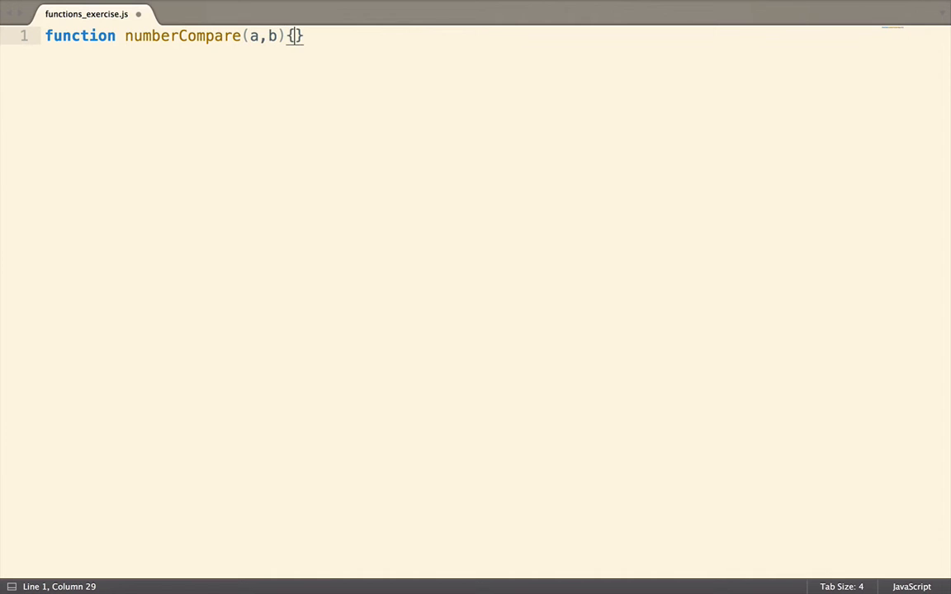
{"action": "type", "text": "if(a === b){"}
{"action": "type", "text": "return \""}
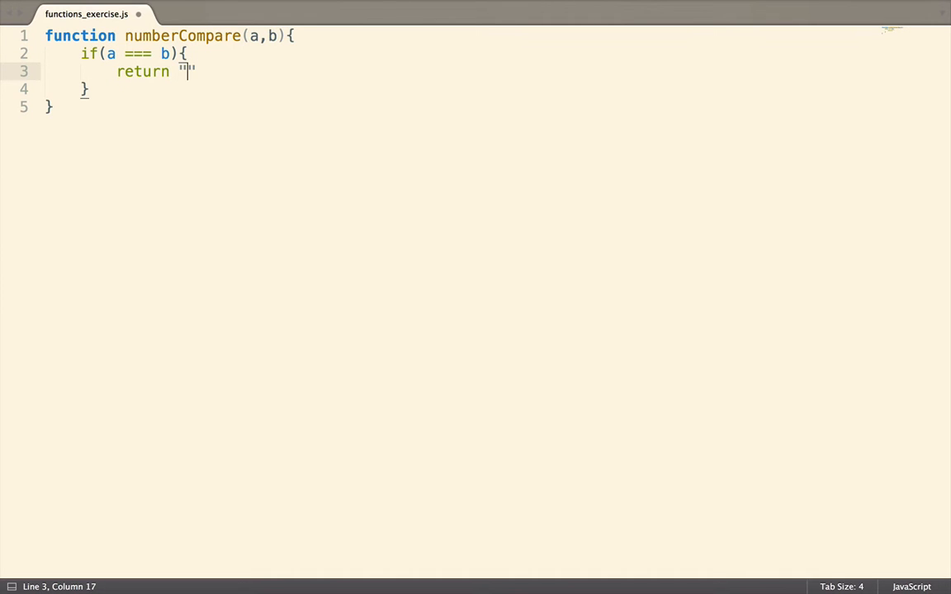
{"action": "type", "text": "Numbers are equal"}
{"action": "left_click", "coordinate": [498, 89]}
{"action": "type", "text": " el"}
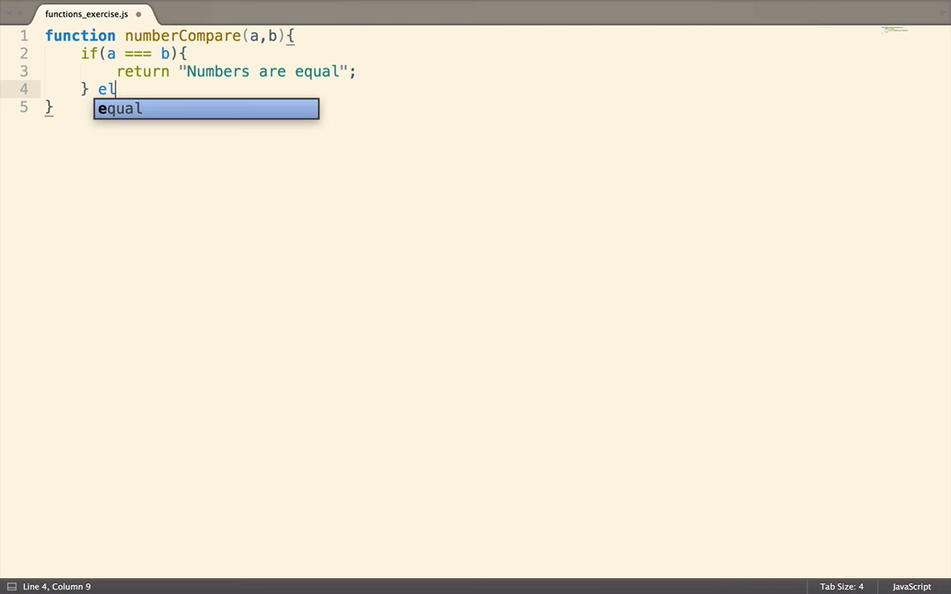
Return "First is greater" when a > b, otherwise "Second is greater", and save.
{"action": "type", "text": "se if()"}
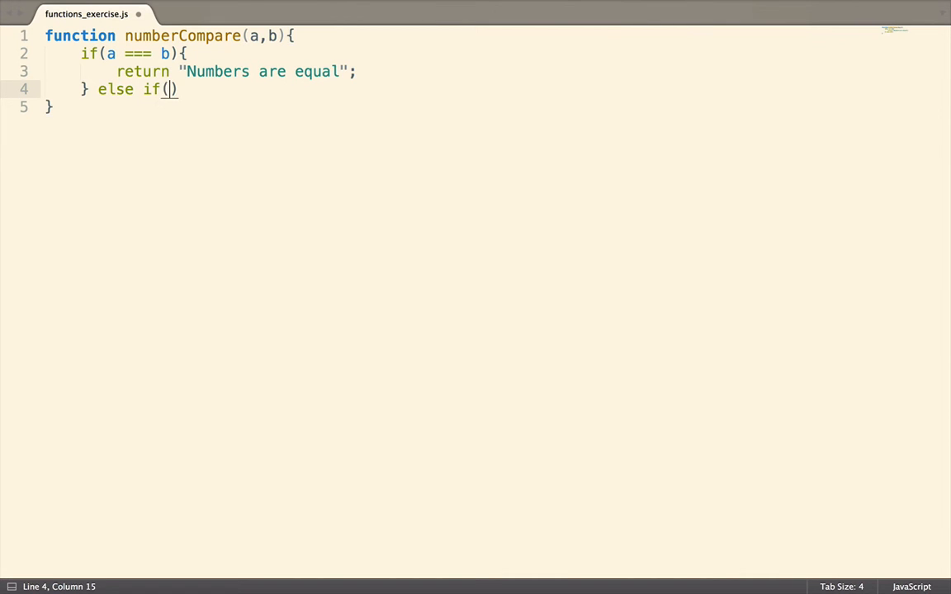
{"action": "type", "text": "a > b"}
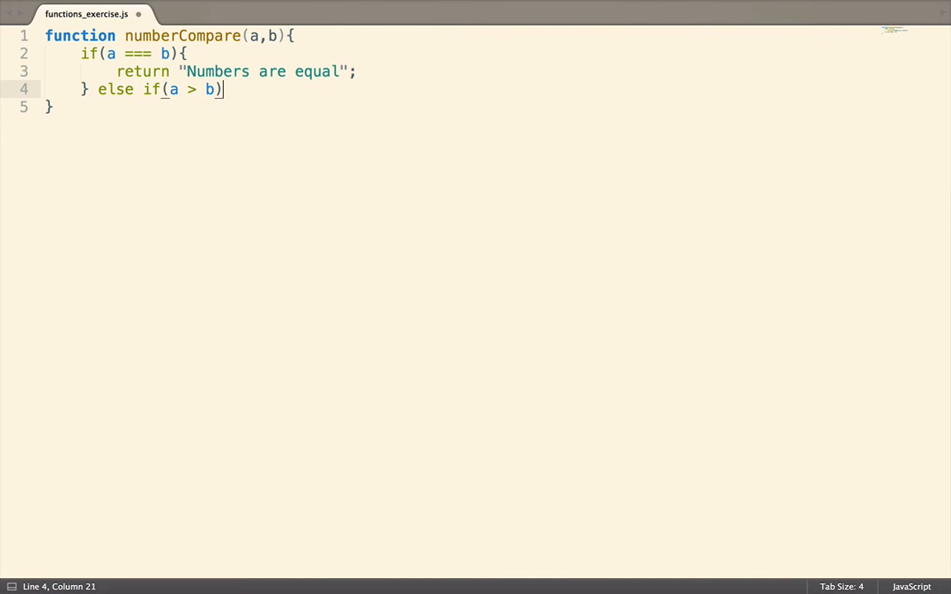
{"action": "type", "text": "{"}
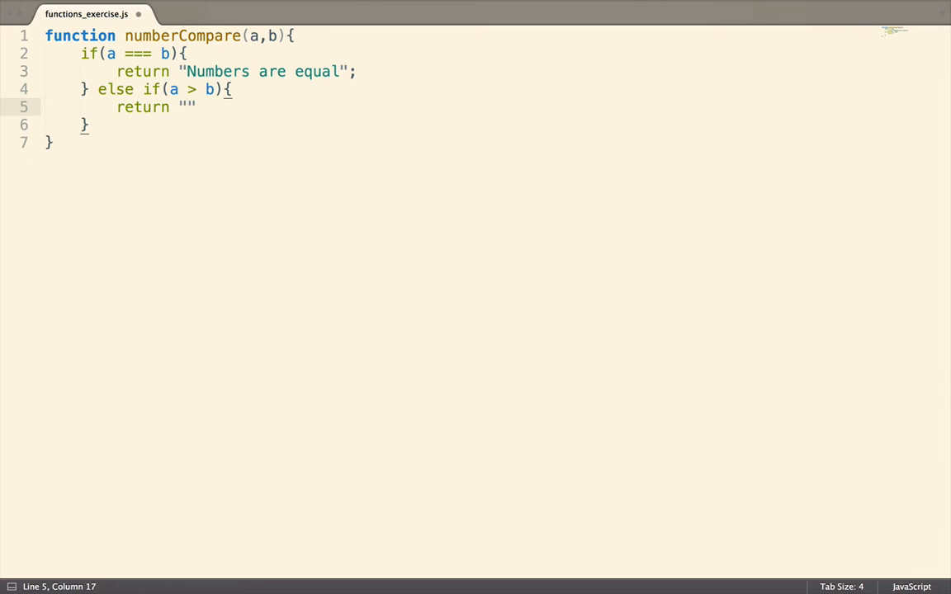
{"action": "type", "text": "First is greate"}
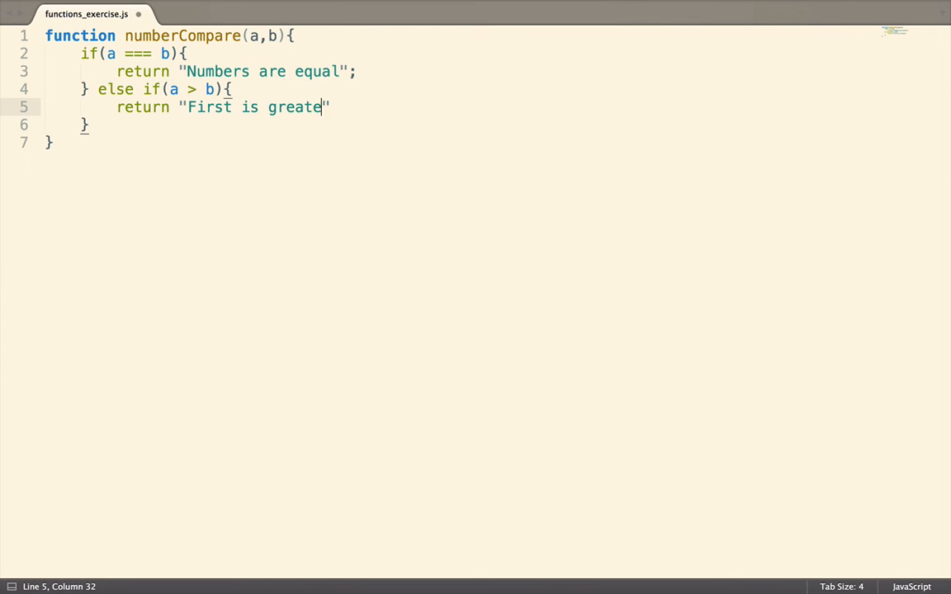
{"action": "type", "text": "r\";"}
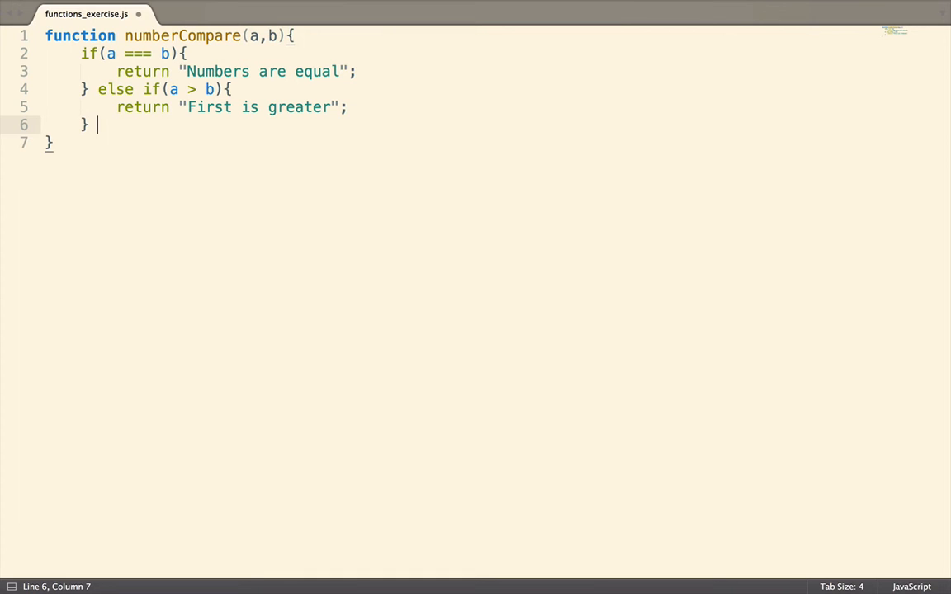
{"action": "key", "text": "Return"}
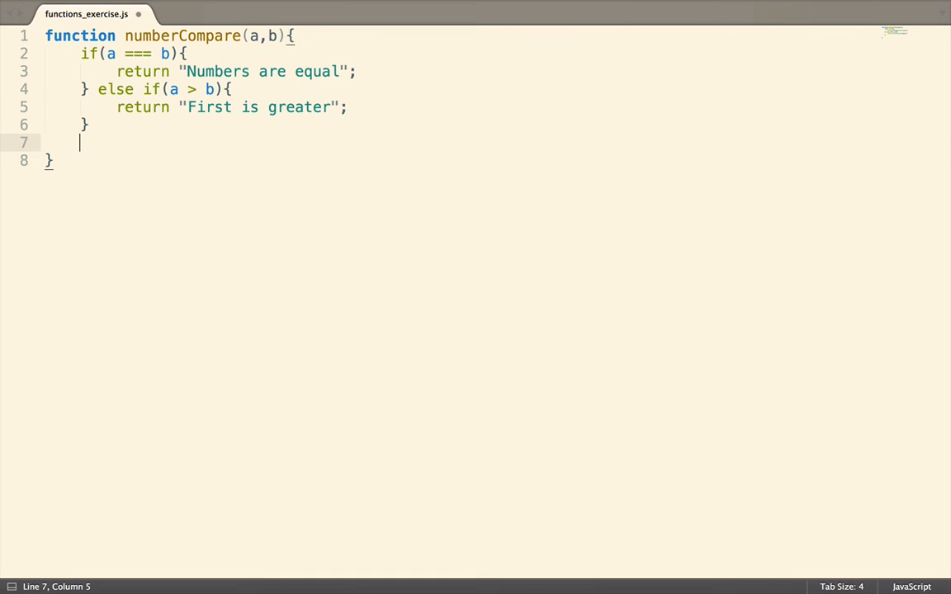
{"action": "type", "text": "return \"Second is greater\";"}
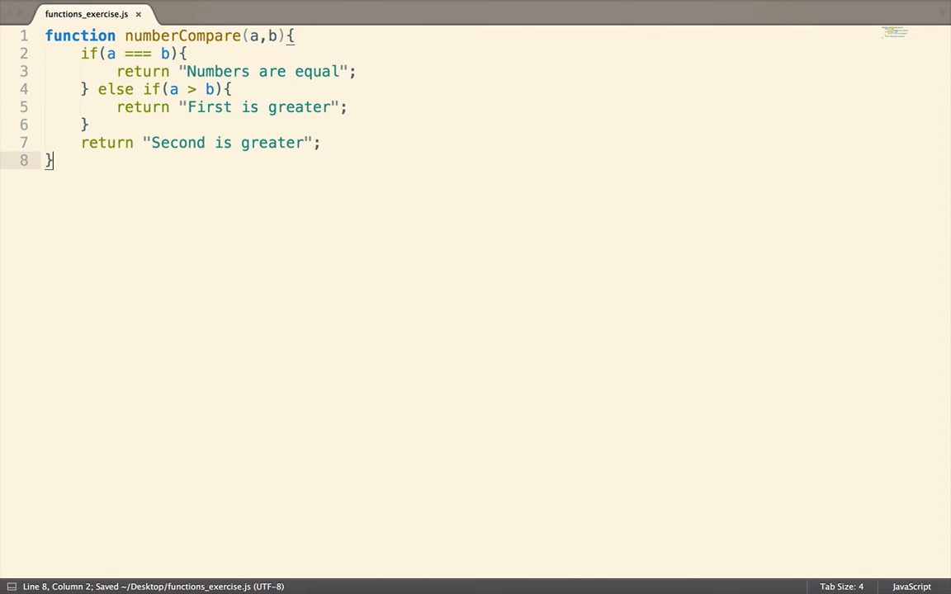
{"action": "key", "text": "Enter"}
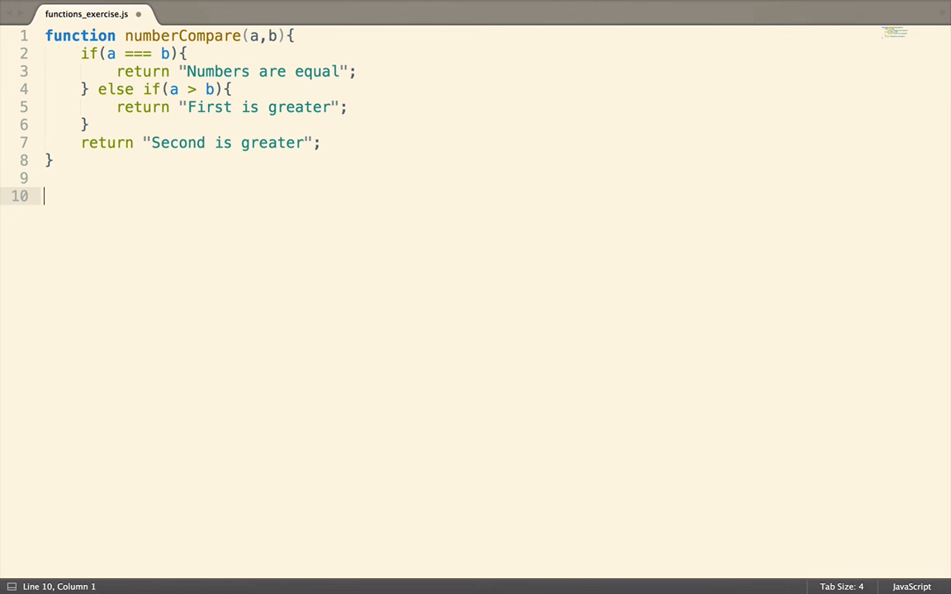
Add an empty singleLetterCount(str, letter) function below numberCompare.
{"action": "type", "text": "function si"}
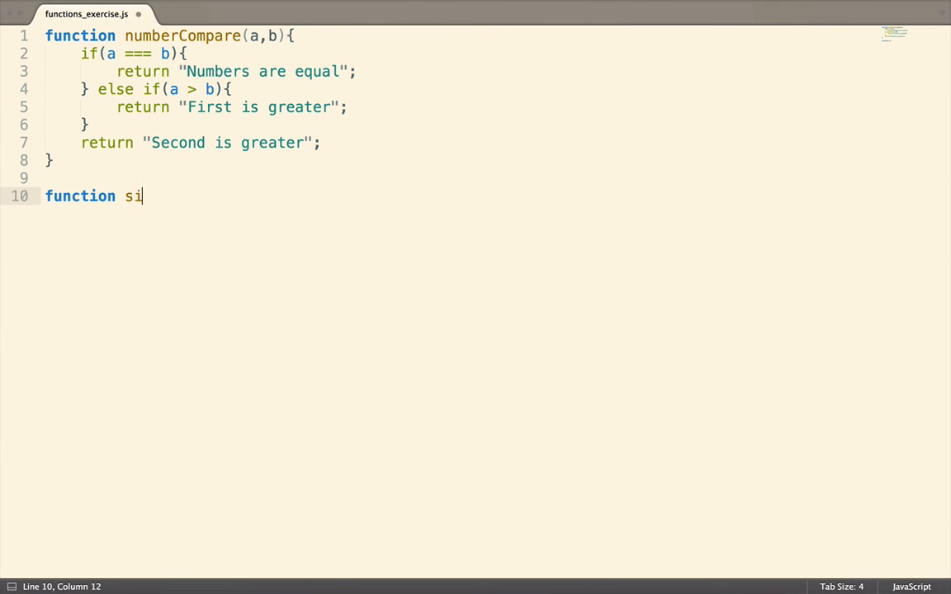
{"action": "type", "text": "ngleLett"}
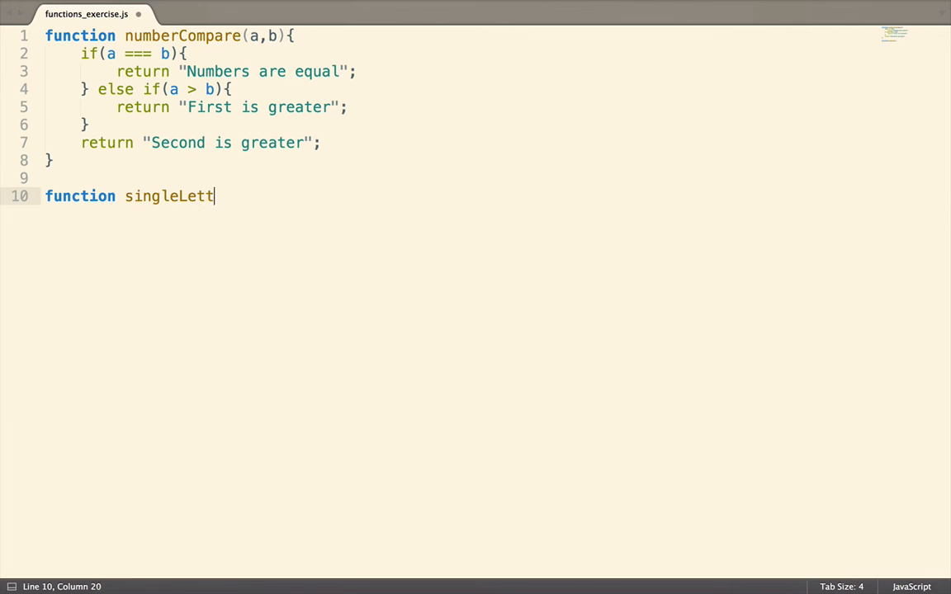
{"action": "type", "text": "erCount"}
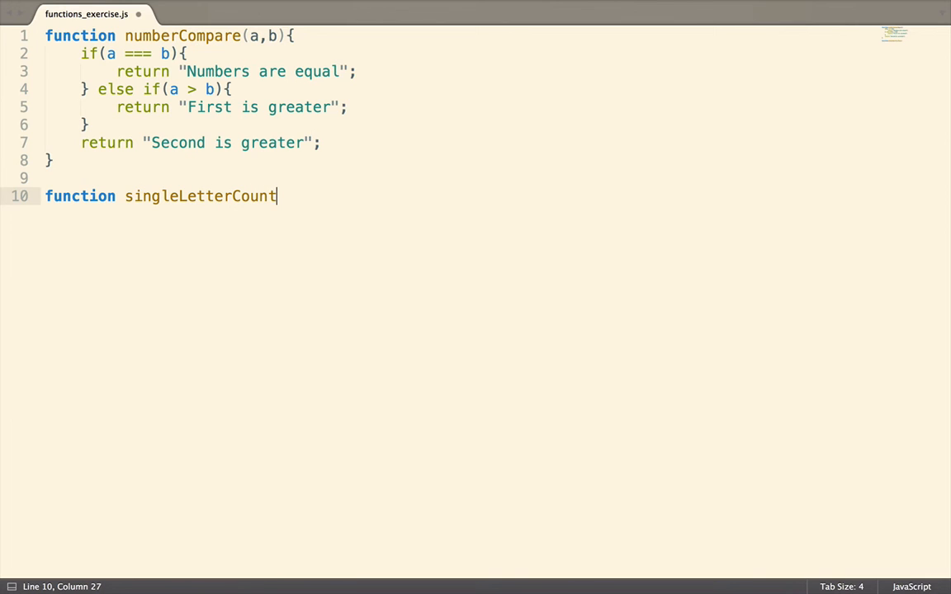
{"action": "type", "text": "()"}
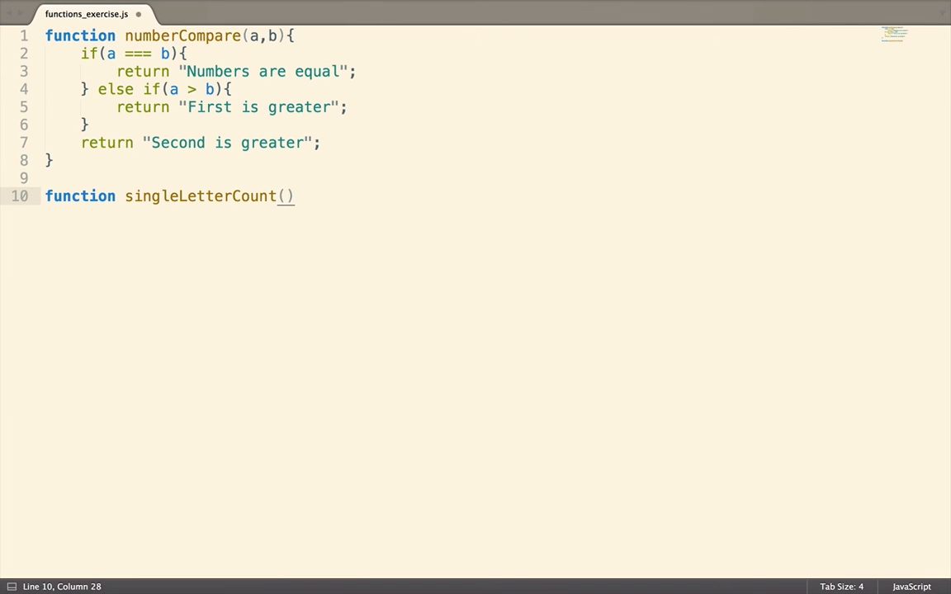
{"action": "type", "text": "str,"}
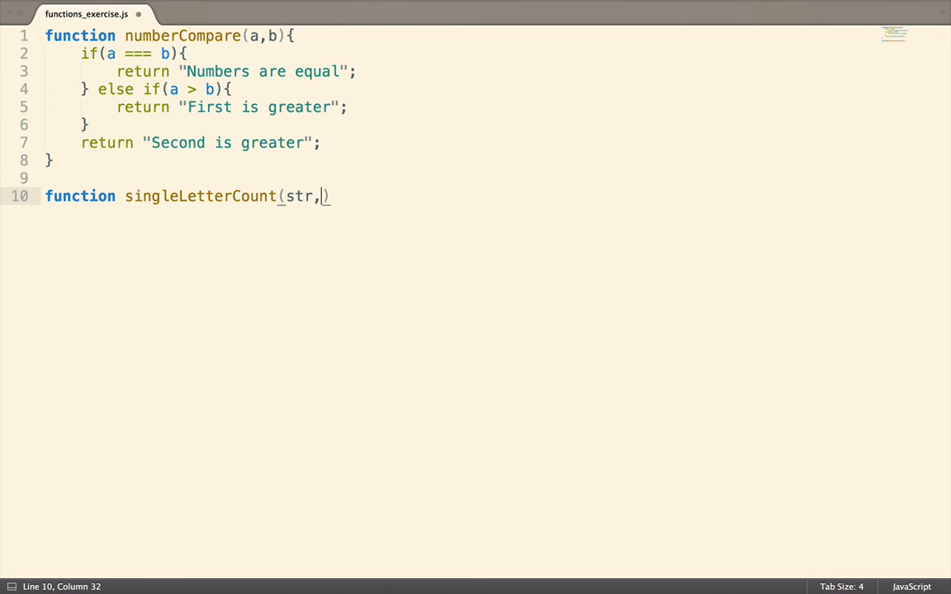
{"action": "type", "text": "letter"}
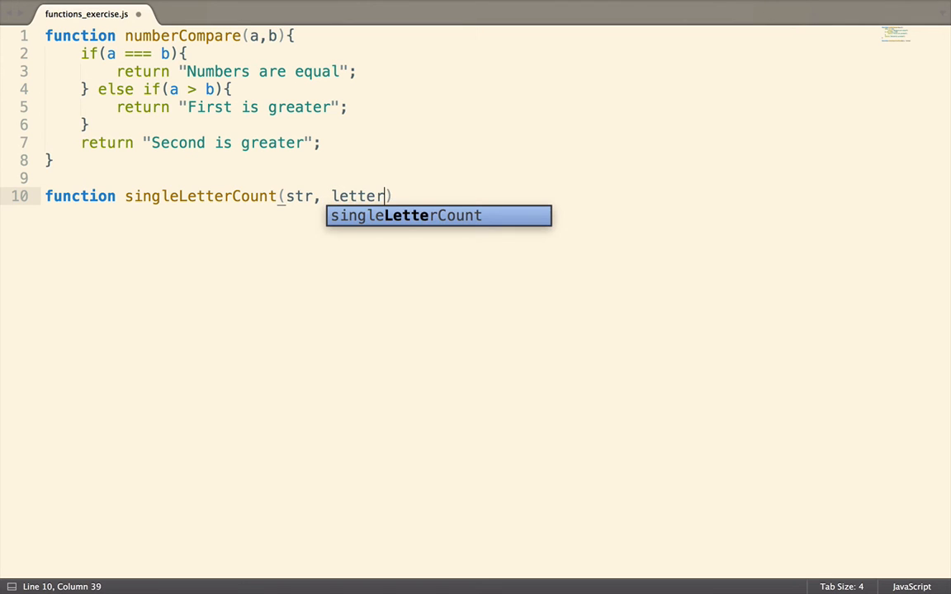
{"action": "type", "text": "{}"}
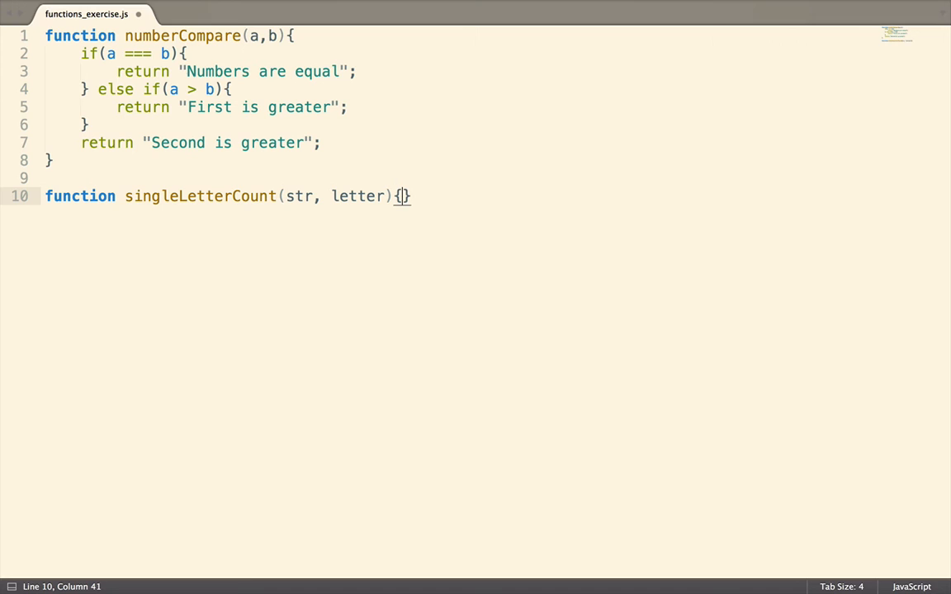
{"action": "key", "text": "Enter"}
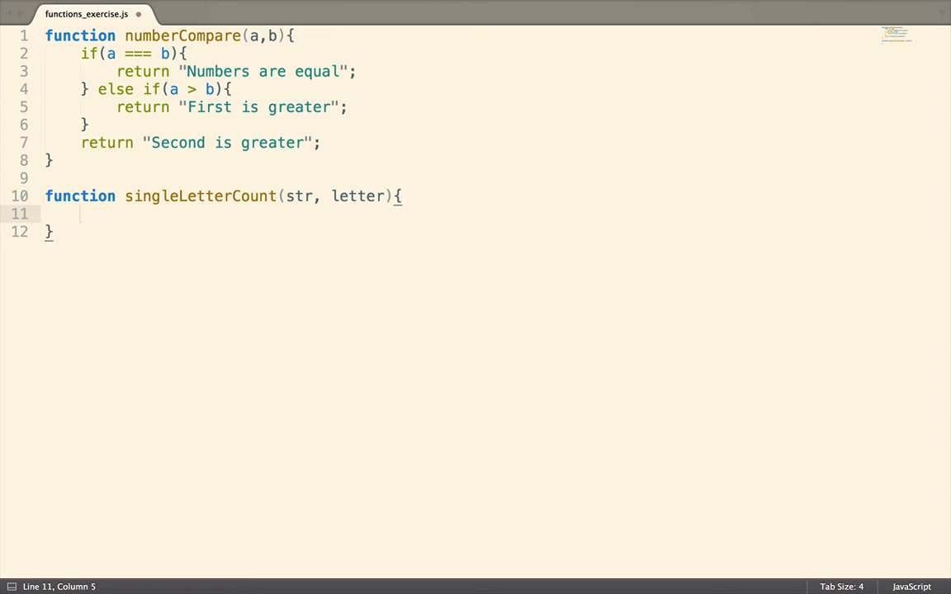
Declare var finalCount = 0 and begin a for loop.
{"action": "type", "text": "v"}
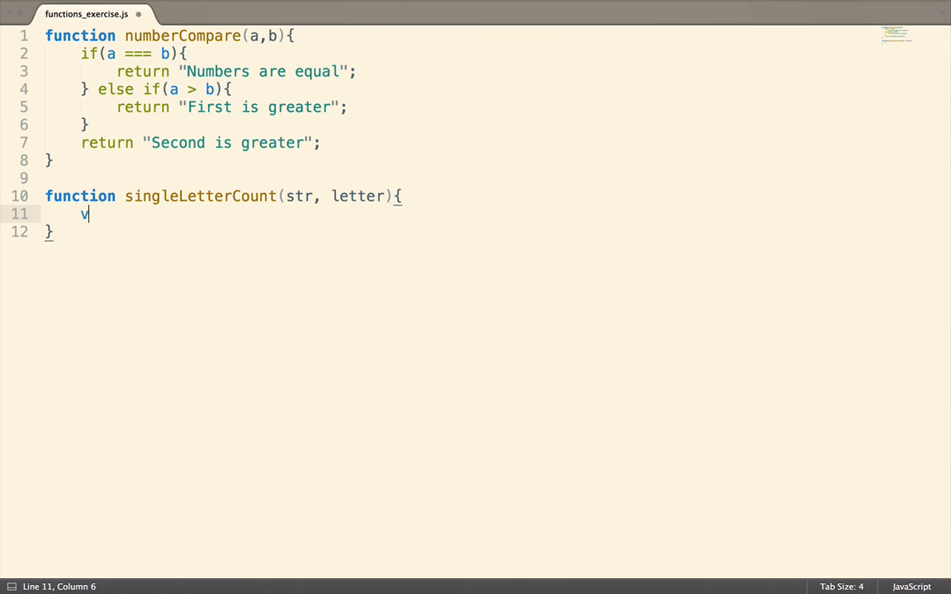
{"action": "type", "text": "ar finalC"}
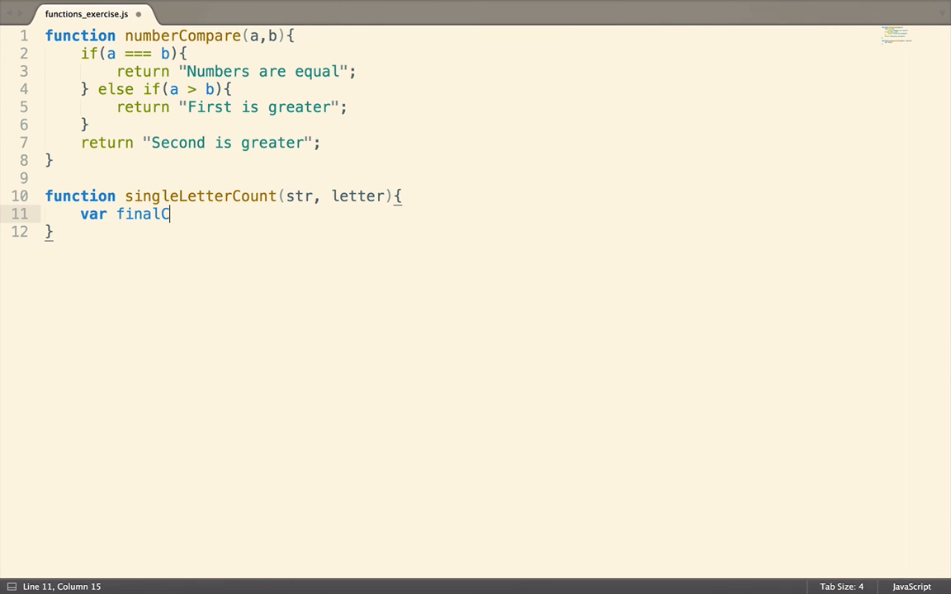
{"action": "type", "text": "ount ="}
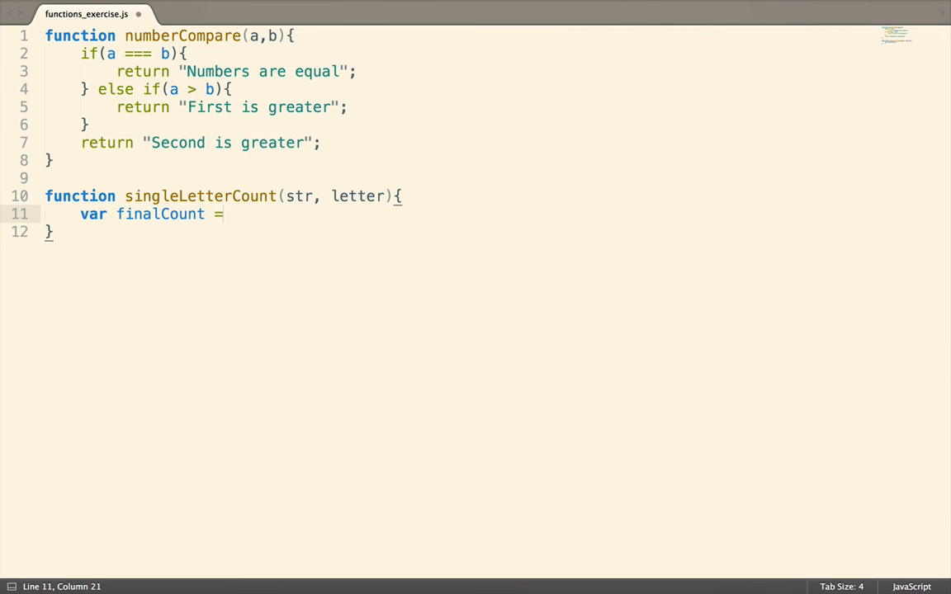
{"action": "type", "text": "0;"}
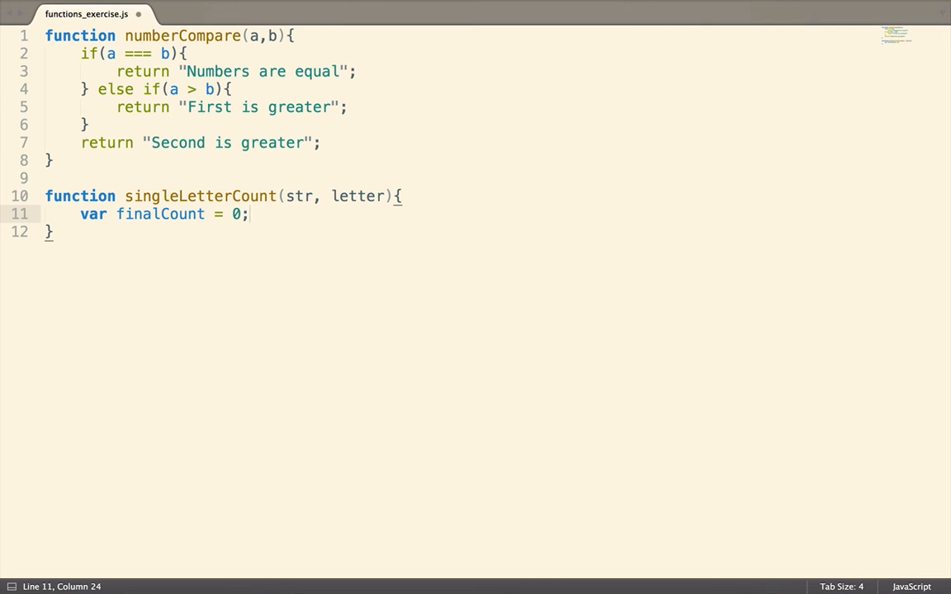
{"action": "type", "text": "for("}
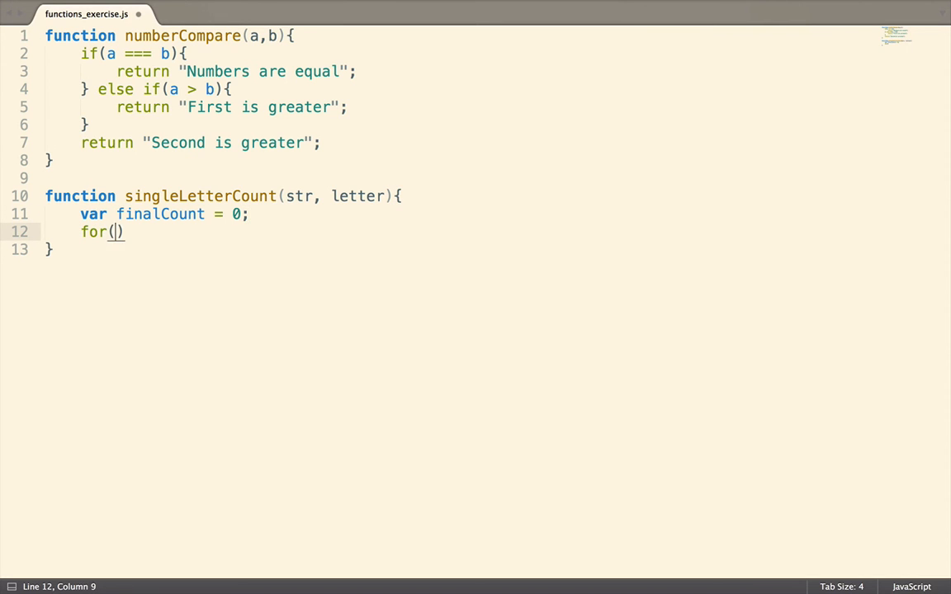
Loop over str, comparing str[i] with letter case-insensitively using toLowerCase().
{"action": "type", "text": "var i = 0; i < str."}
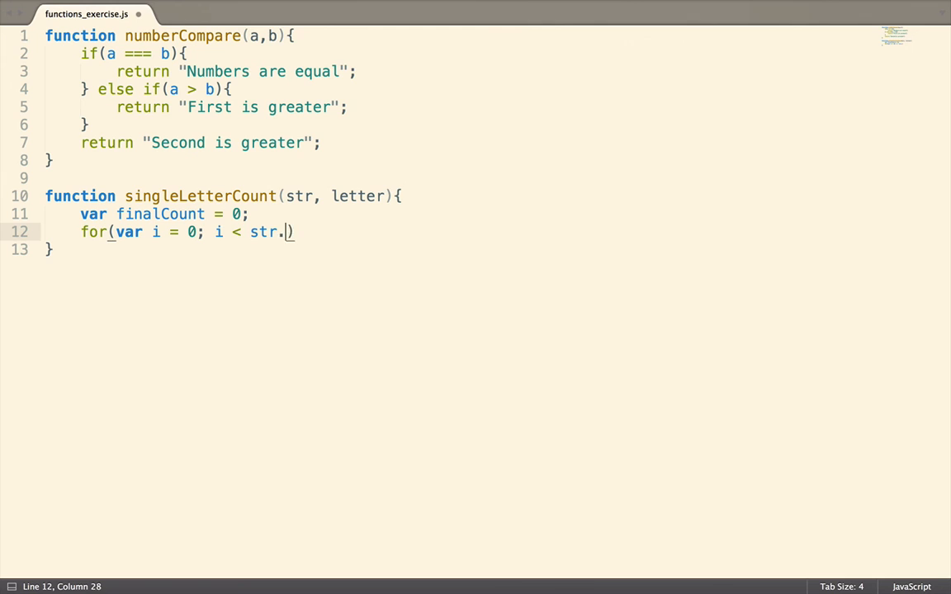
{"action": "type", "text": "length; i++){"}
{"action": "type", "text": "if("}
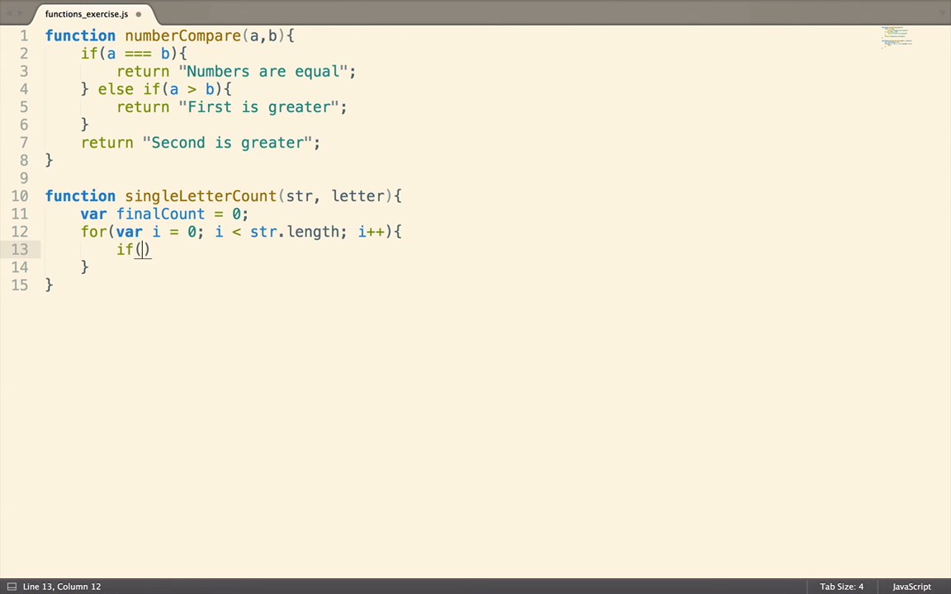
{"action": "type", "text": "str[i]"}
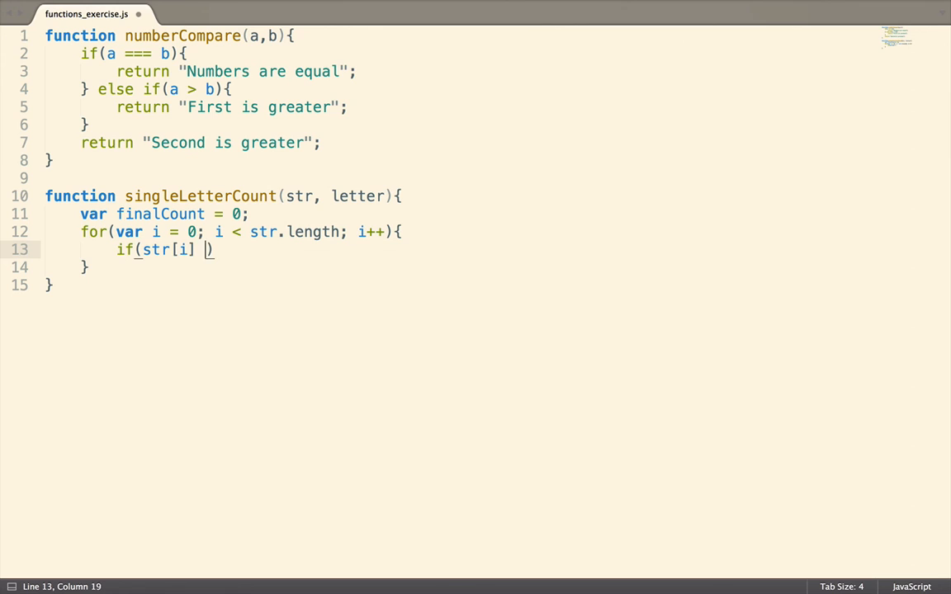
{"action": "type", "text": "=== lett"}
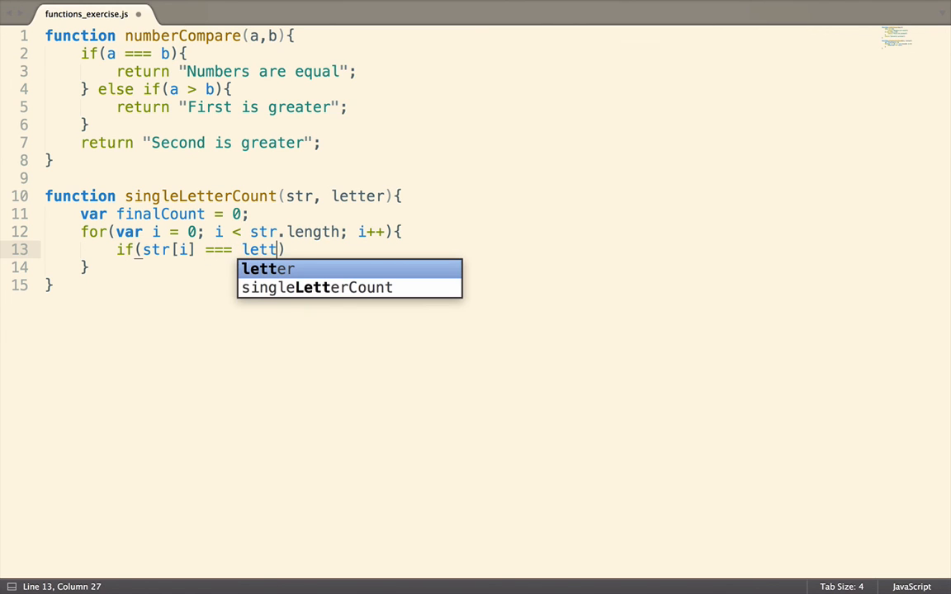
{"action": "type", "text": "er"}
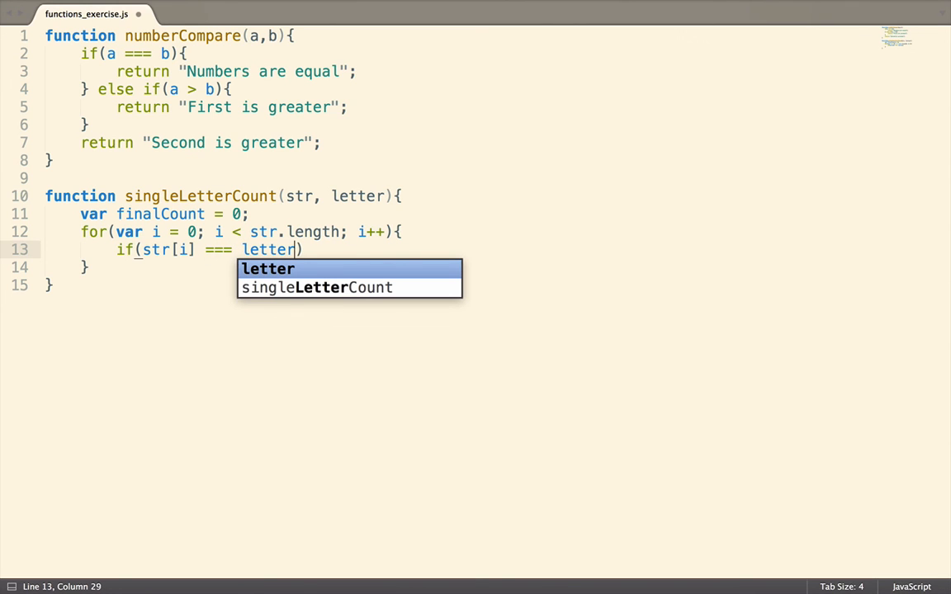
{"action": "type", "text": ".toLowerCase("}
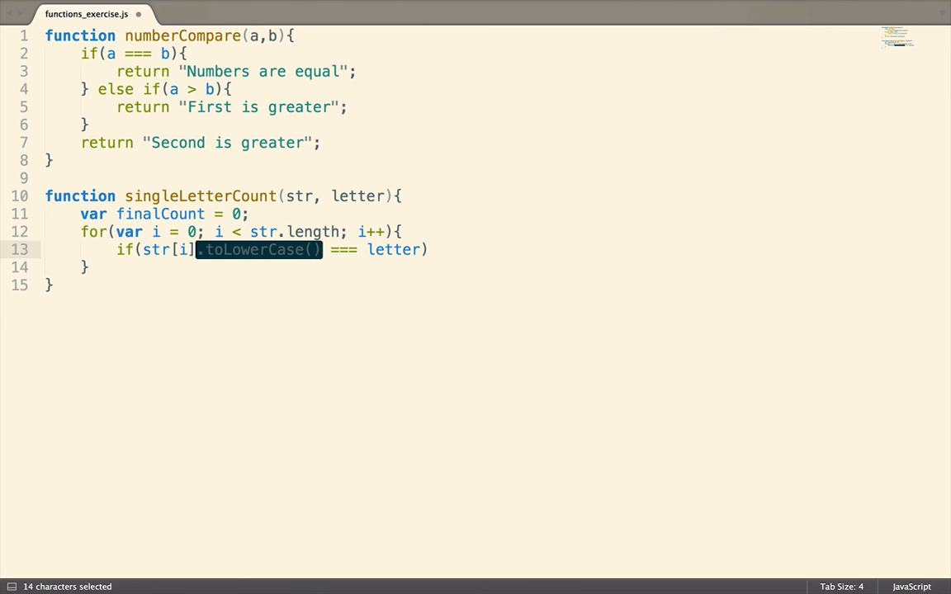
{"action": "type", "text": ".toLowerCase()"}
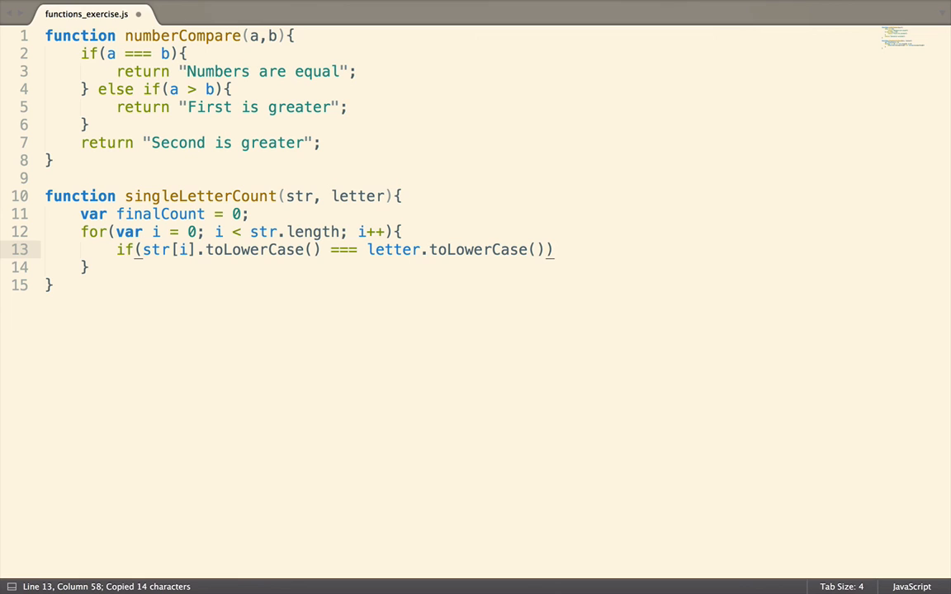
Increment finalCount on matches, return finalCount, and save the file.
{"action": "type", "text": "finalC"}
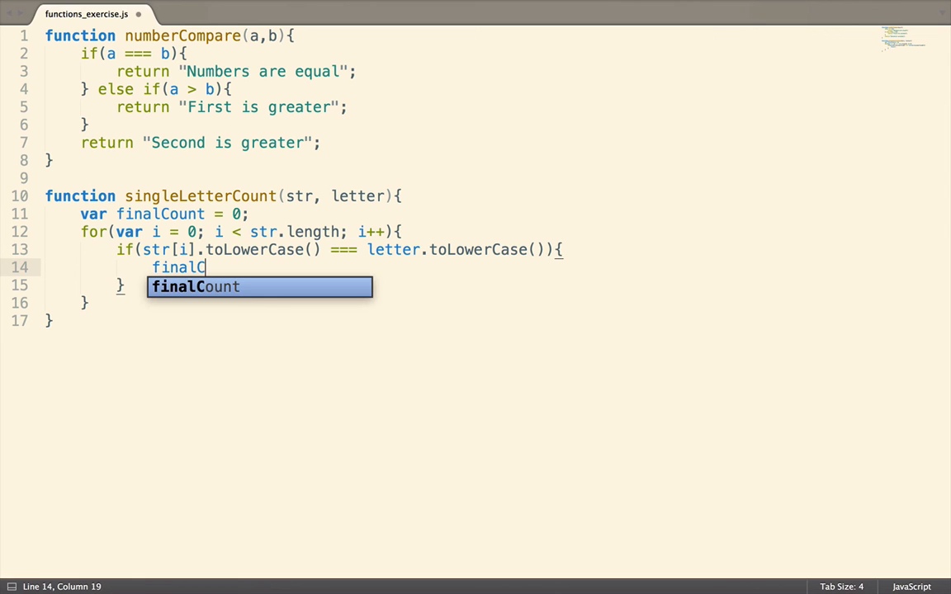
{"action": "type", "text": "ount++;"}
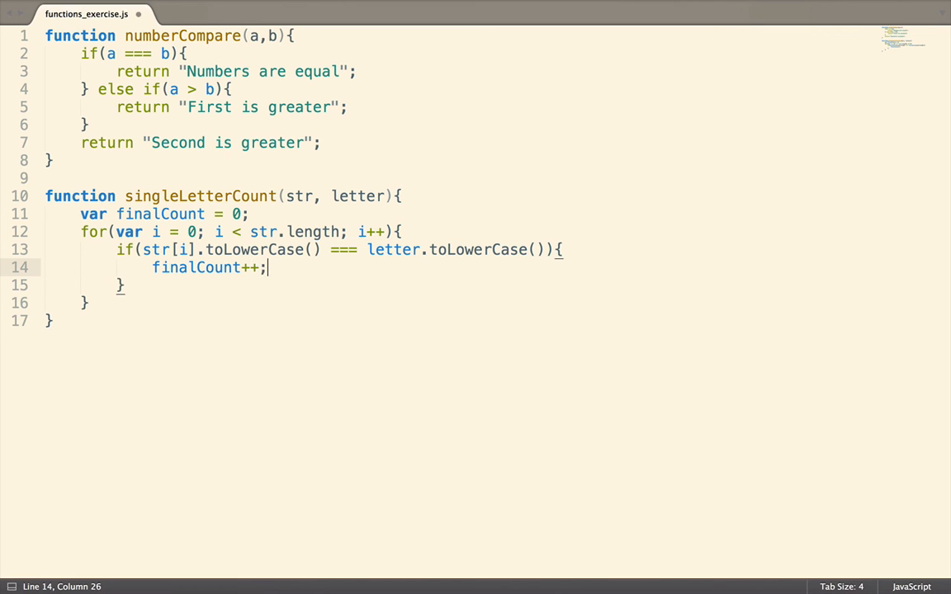
{"action": "type", "text": "return finalCount;"}
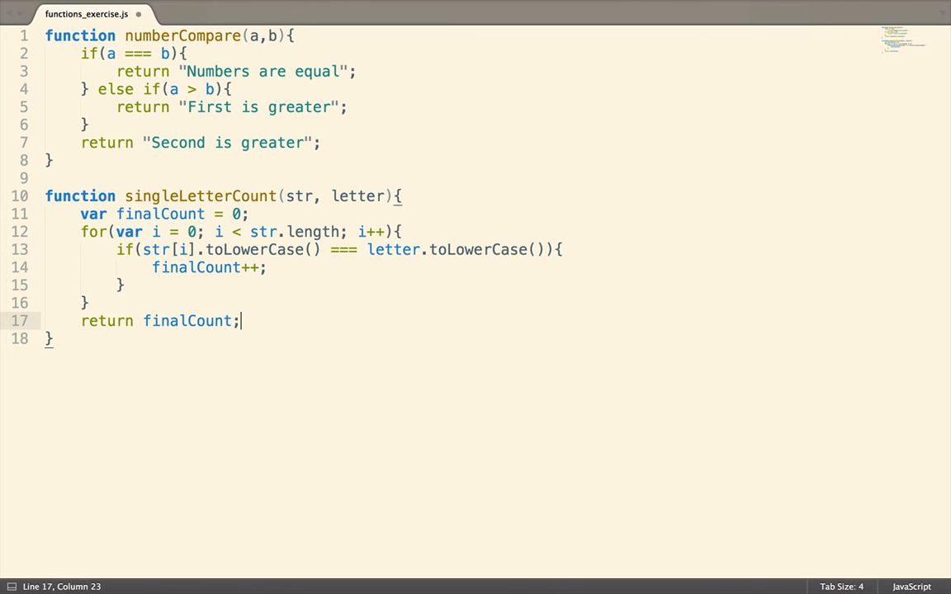
{"action": "key", "text": "ctrl+s"}
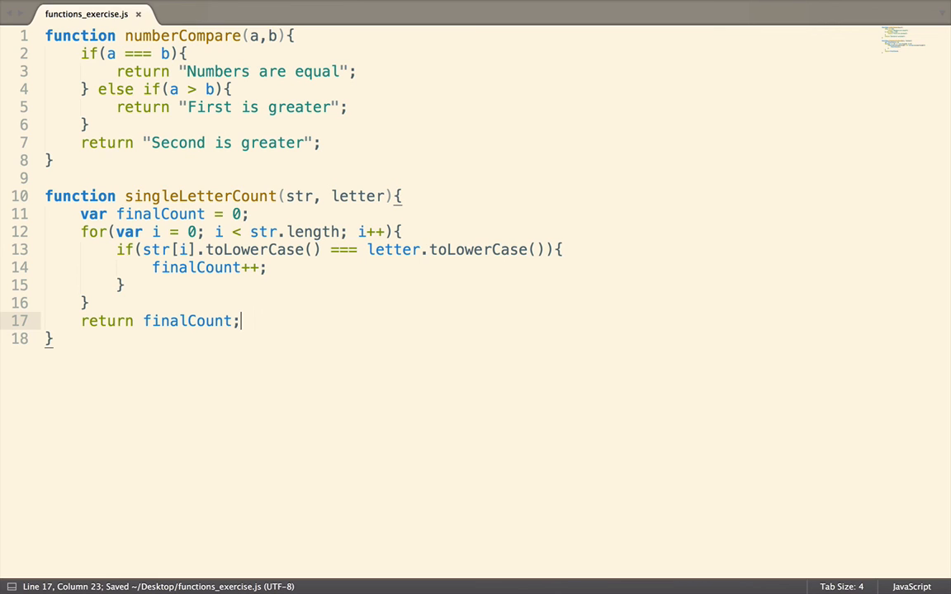